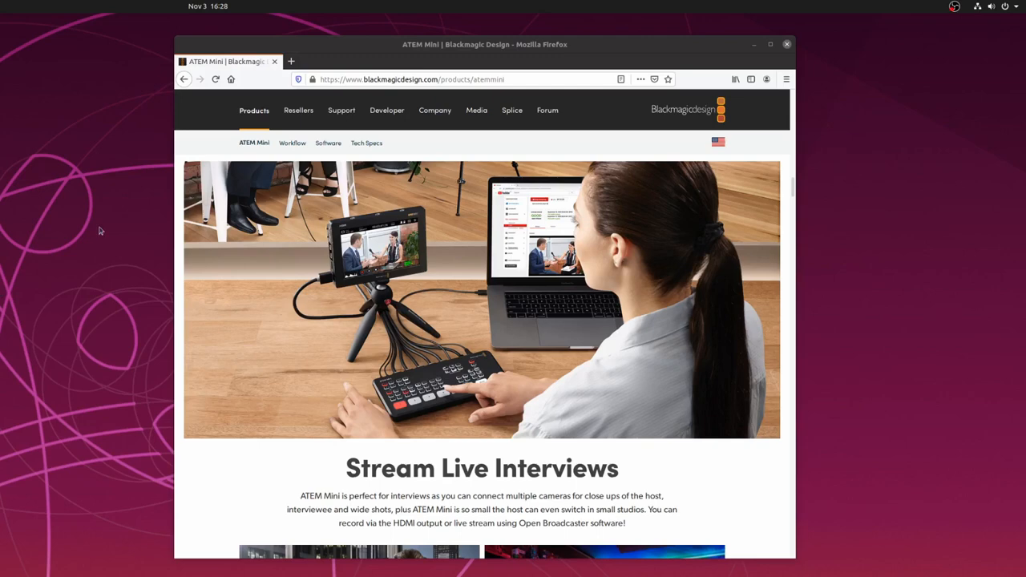
{"action": "mouse_move", "coordinate": [150, 237]}
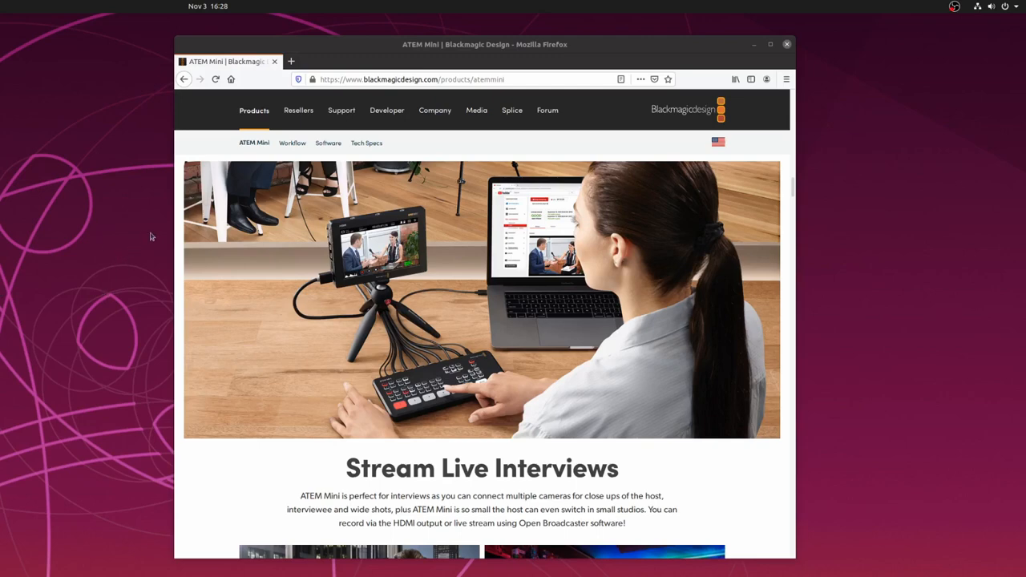
{"action": "mouse_move", "coordinate": [157, 276]}
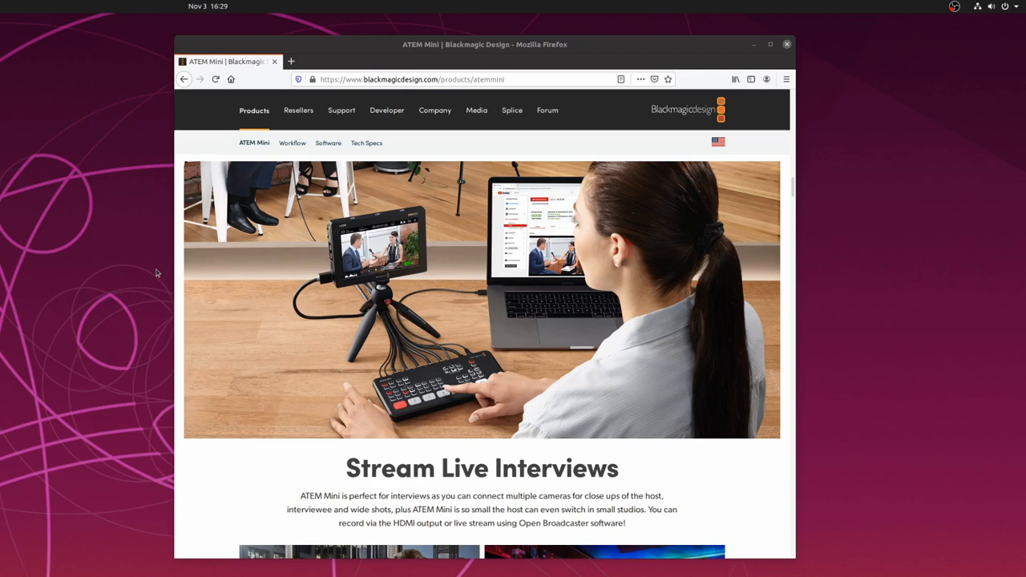
{"action": "mouse_move", "coordinate": [138, 250]}
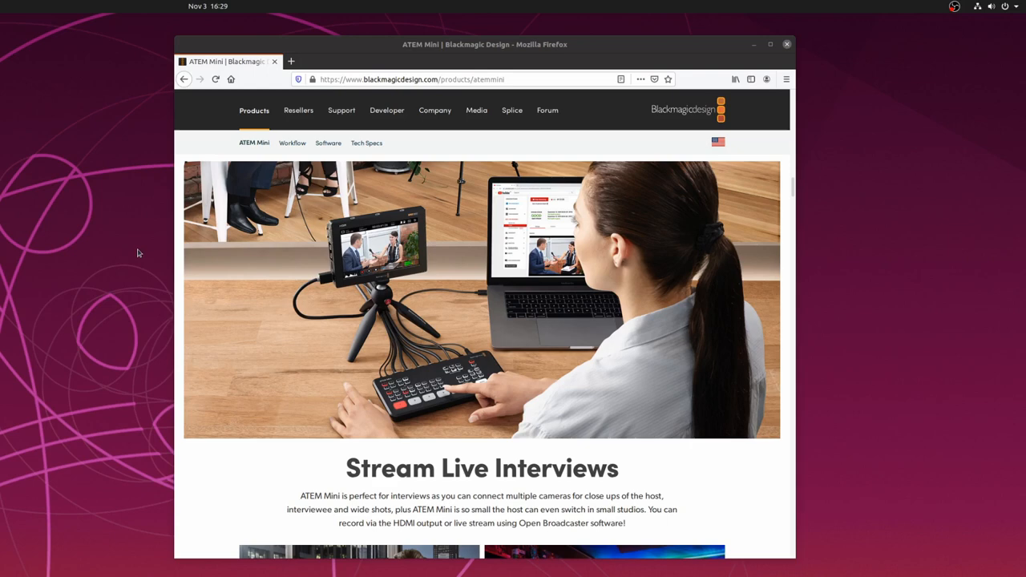
{"action": "mouse_move", "coordinate": [327, 159]}
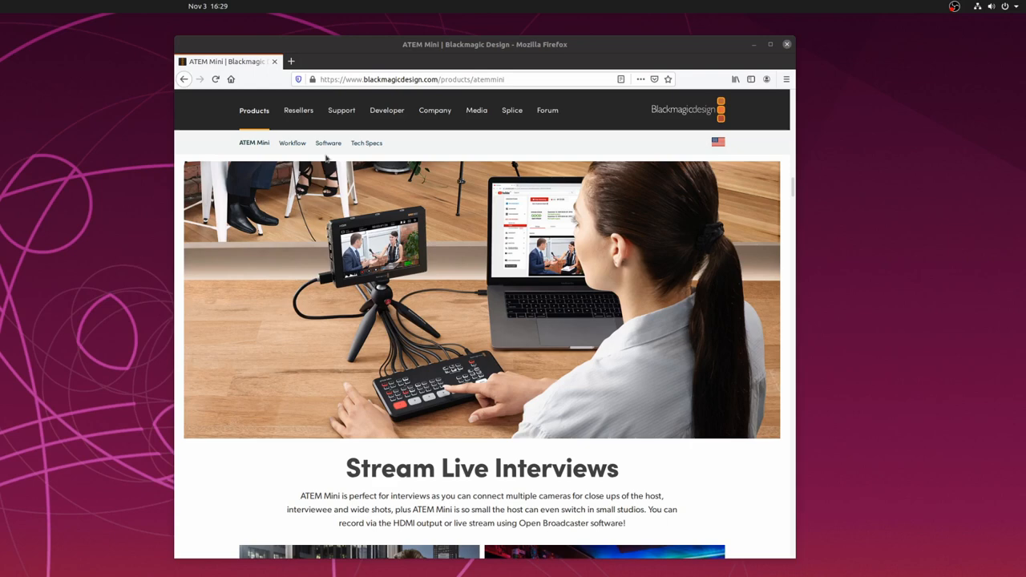
{"action": "mouse_move", "coordinate": [340, 109]}
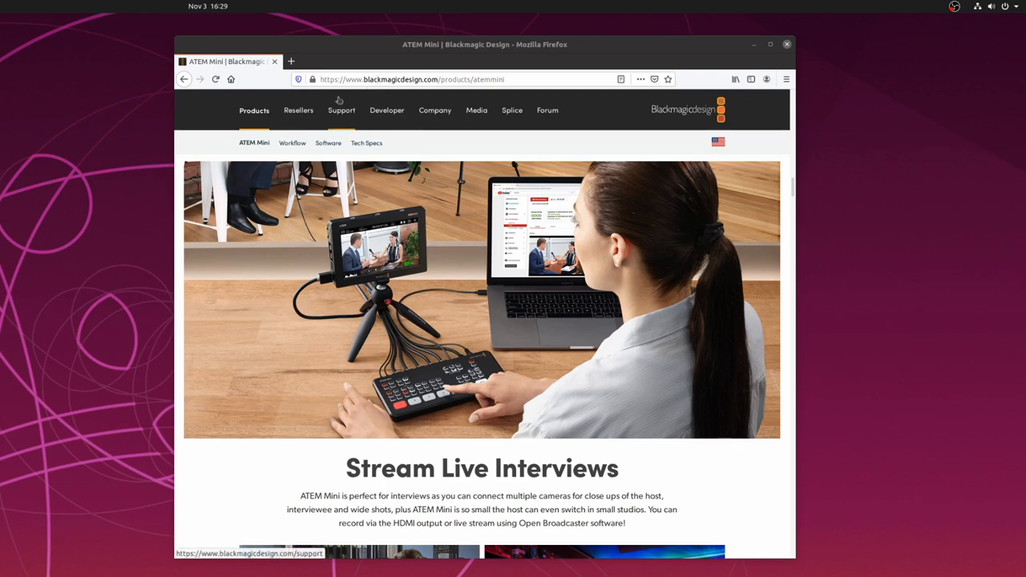
Step: Reach the DaVinci Resolve Studio 16.1.1 Linux download via Blackmagic Support's DaVinci Resolve family listing
{"action": "left_click", "coordinate": [342, 109]}
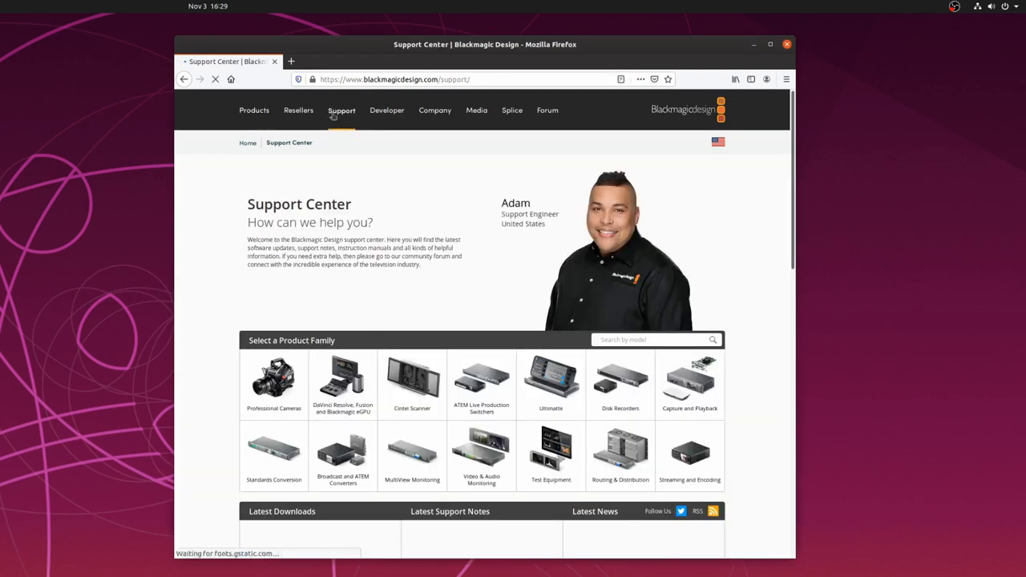
{"action": "left_click", "coordinate": [344, 382]}
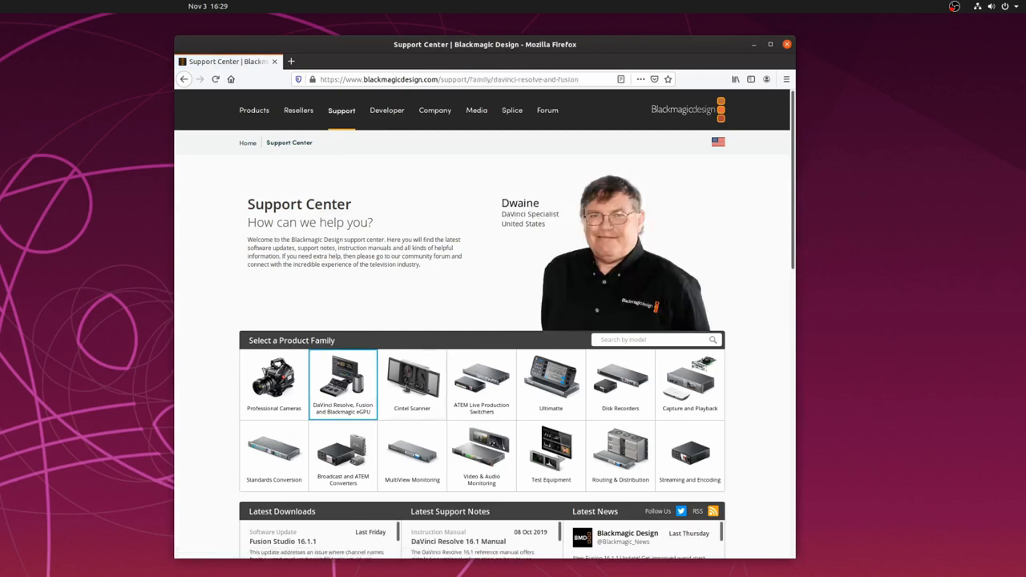
{"action": "scroll", "scroll_direction": "down", "scroll_amount": 3}
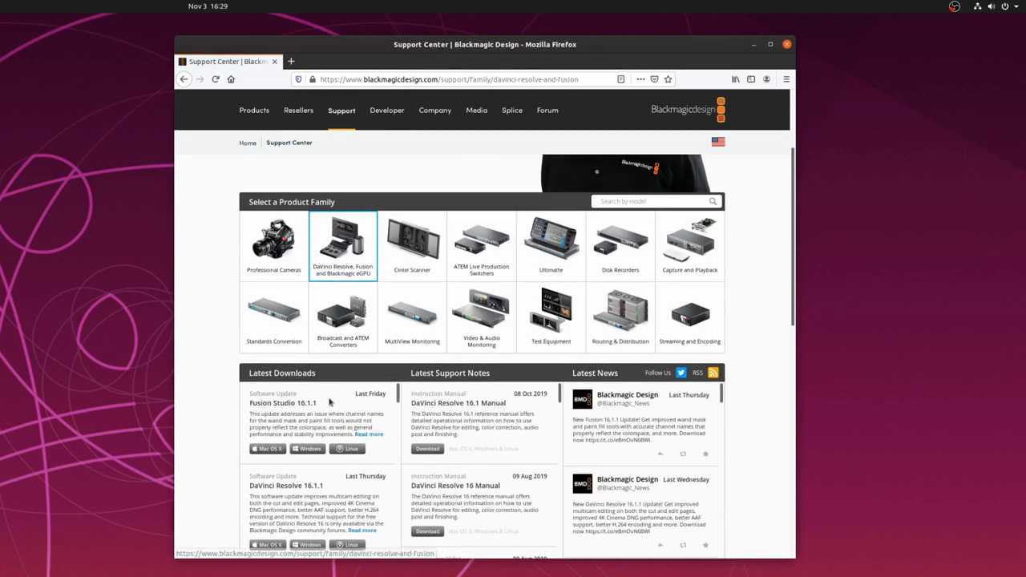
{"action": "scroll", "scroll_direction": "down", "scroll_amount": 3}
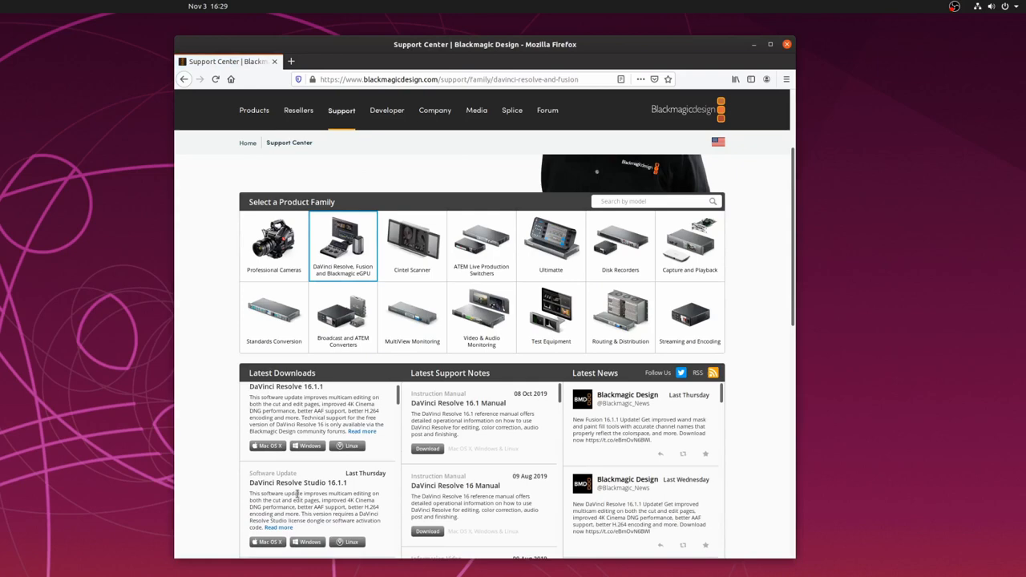
{"action": "scroll", "scroll_direction": "down", "scroll_amount": 3}
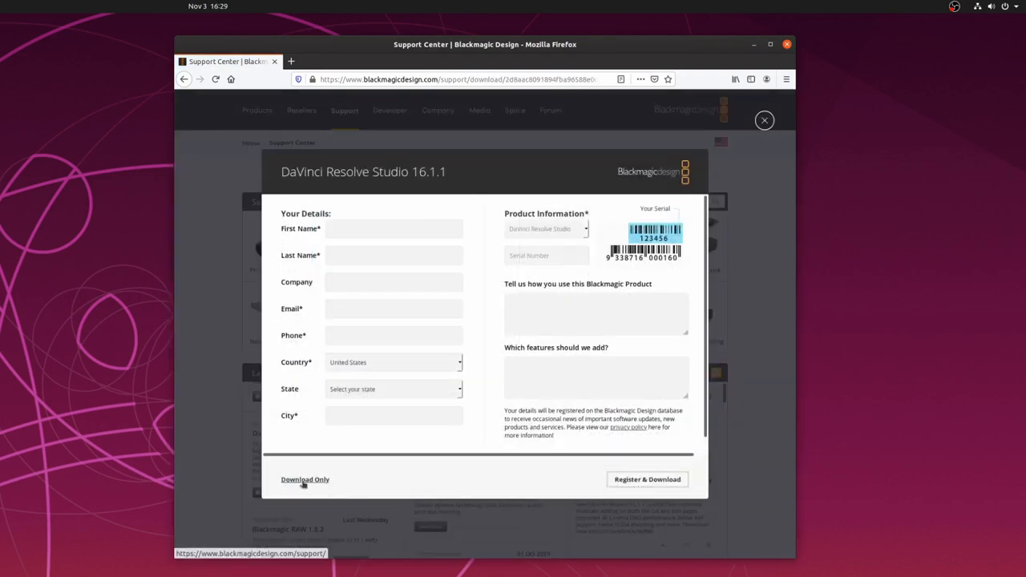
Step: Choose Download Only and save DaVinci_Resolve_Studio_16.1.1_Linux.zip to disk
{"action": "left_click", "coordinate": [305, 480]}
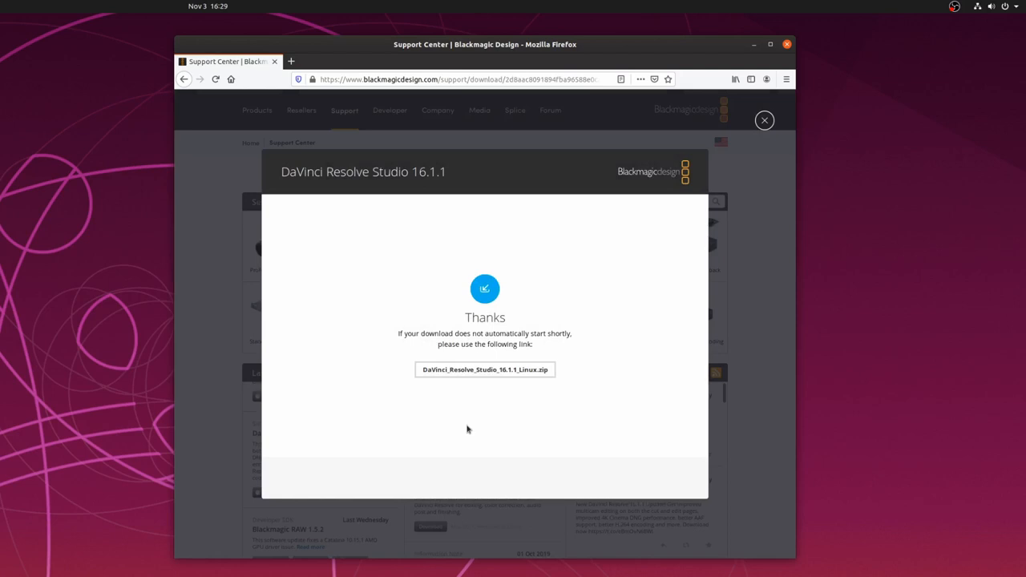
{"action": "left_click", "coordinate": [485, 369]}
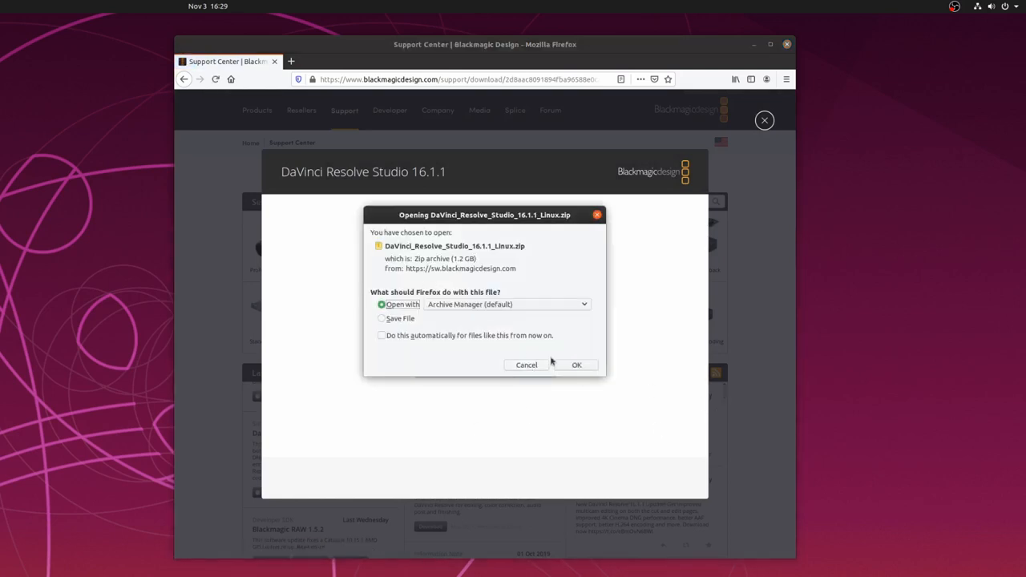
{"action": "left_click", "coordinate": [382, 318]}
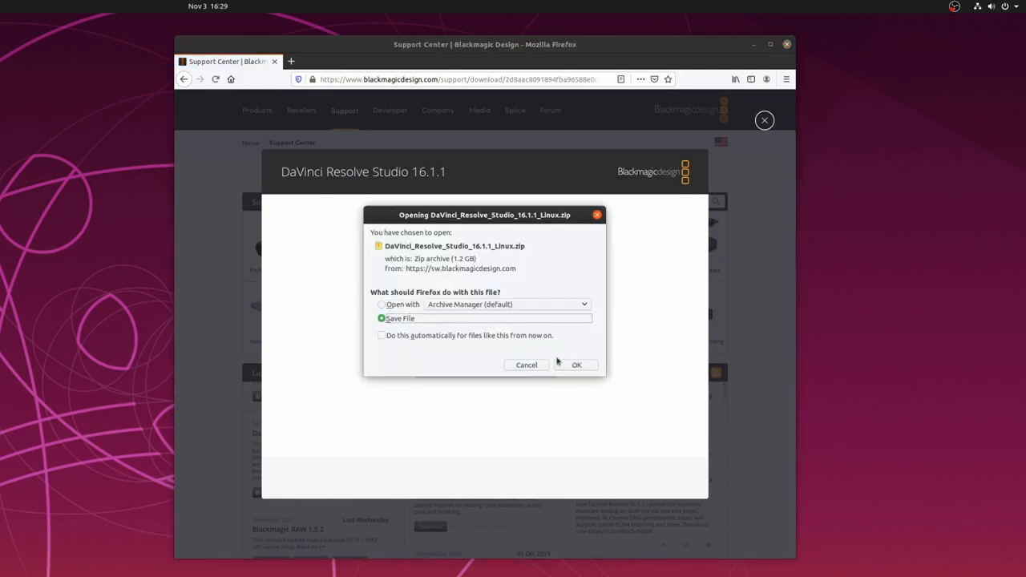
{"action": "left_click", "coordinate": [575, 366]}
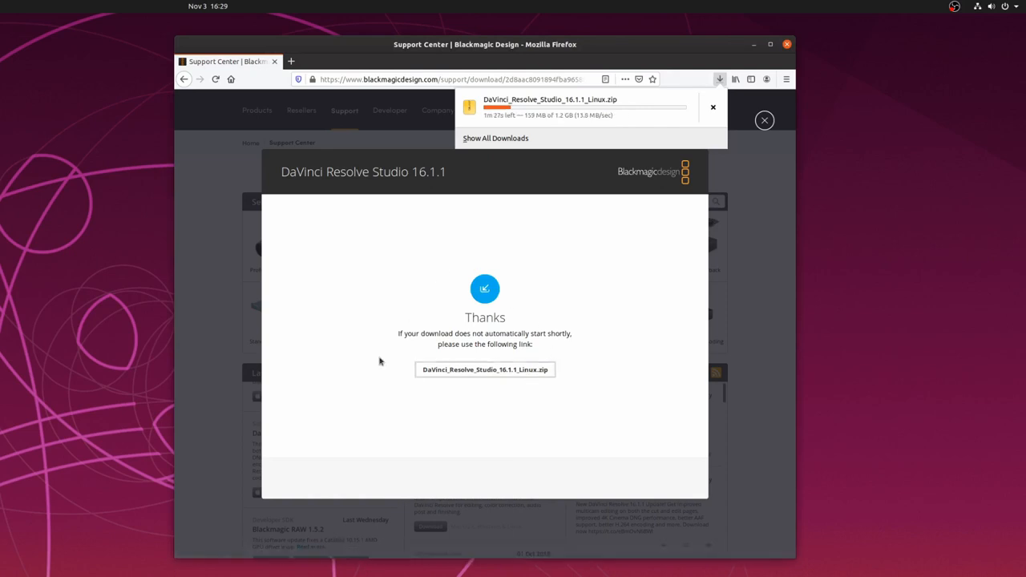
{"action": "mouse_move", "coordinate": [307, 364]}
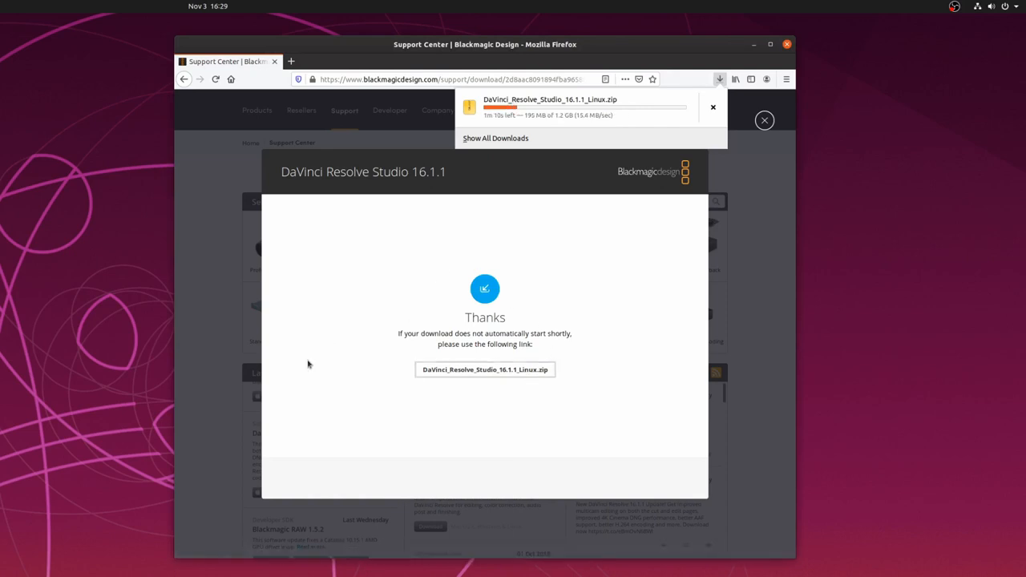
{"action": "mouse_move", "coordinate": [132, 314]}
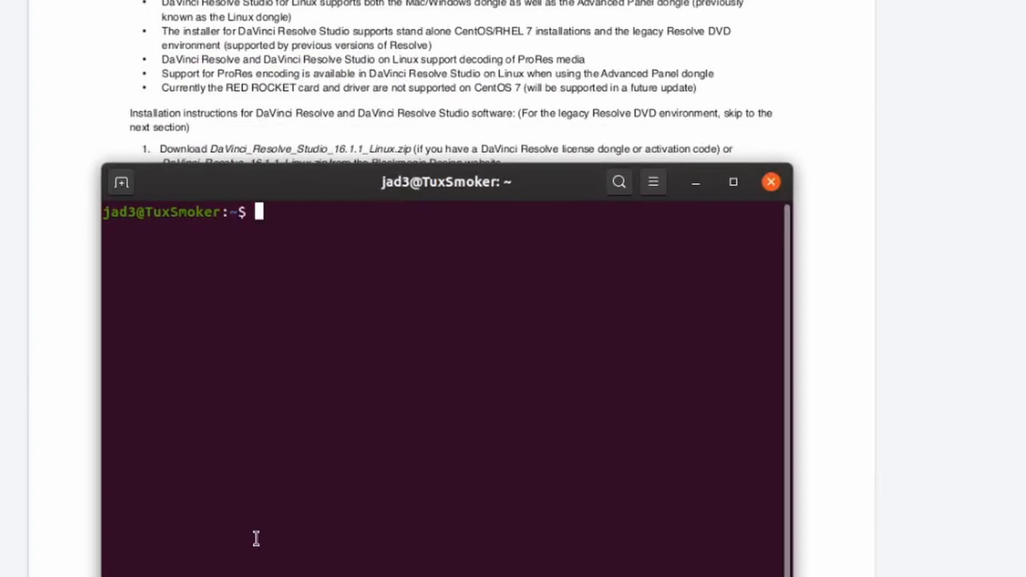
Step: Run ./DaVinci_Resolve_Studio_16.1.1_Linux.run from the Documents folder
{"action": "type", "text": "cd Documents/"}
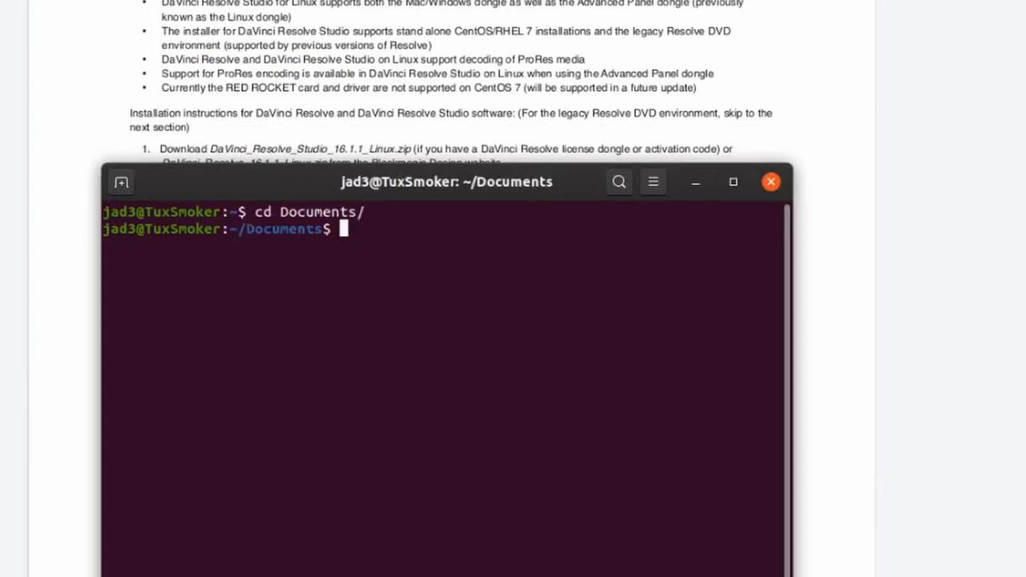
{"action": "type", "text": "./DaVinci_Resolve_Studio_16.1.1_Linux.run"}
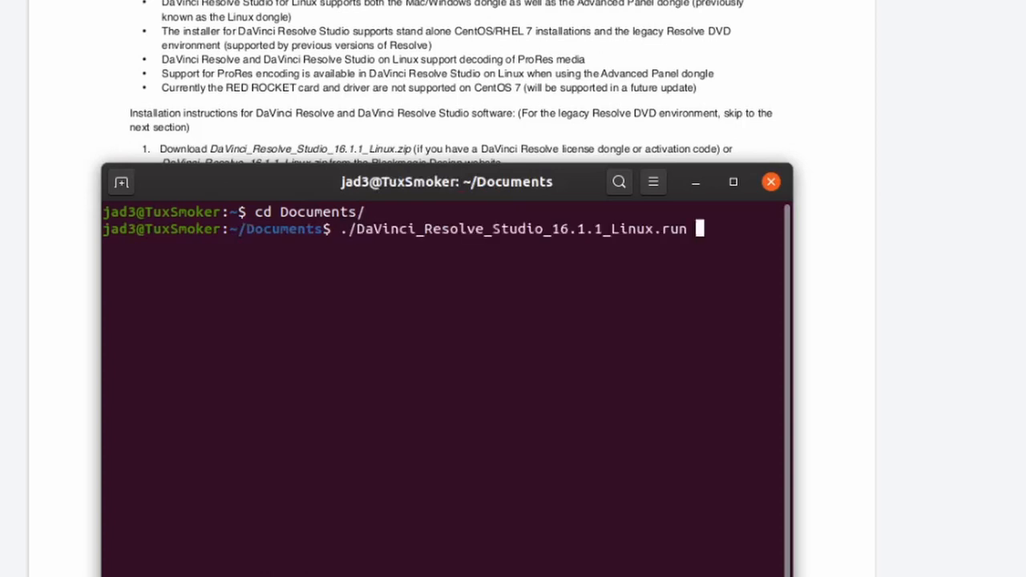
{"action": "key", "text": "Return"}
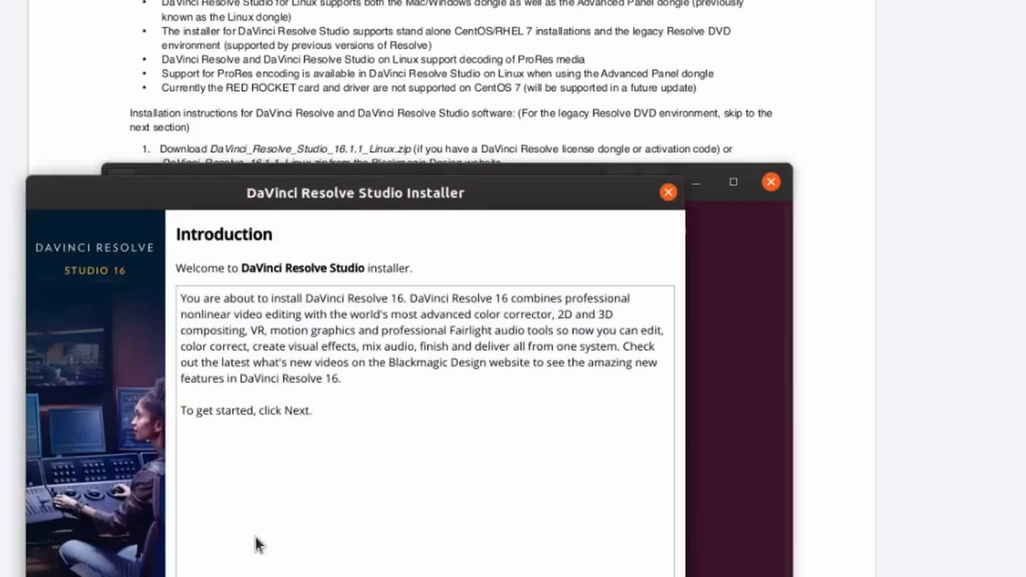
{"action": "mouse_move", "coordinate": [256, 545]}
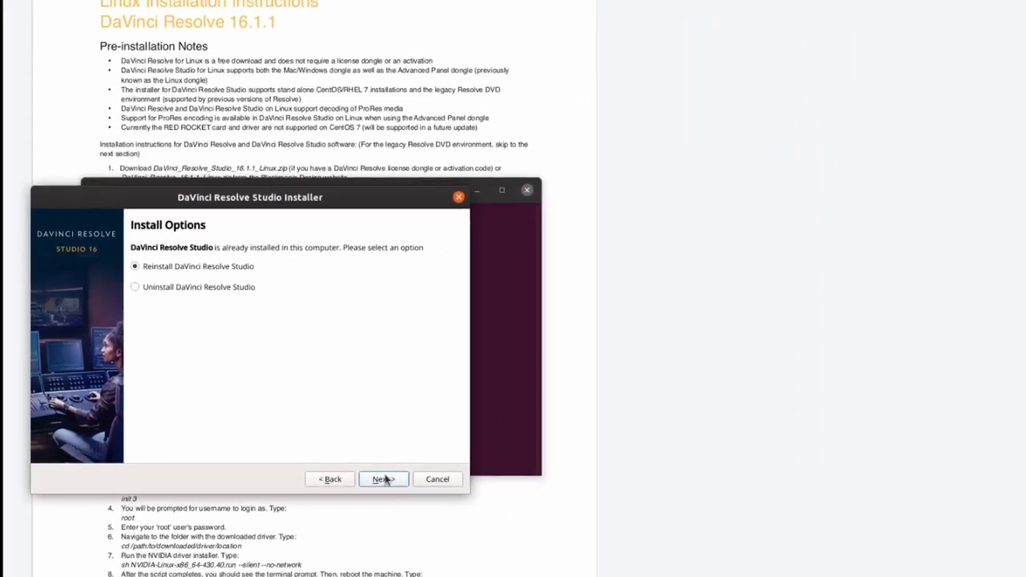
Step: Proceed with Reinstall, accept the license and authenticate as administrator
{"action": "left_click", "coordinate": [382, 478]}
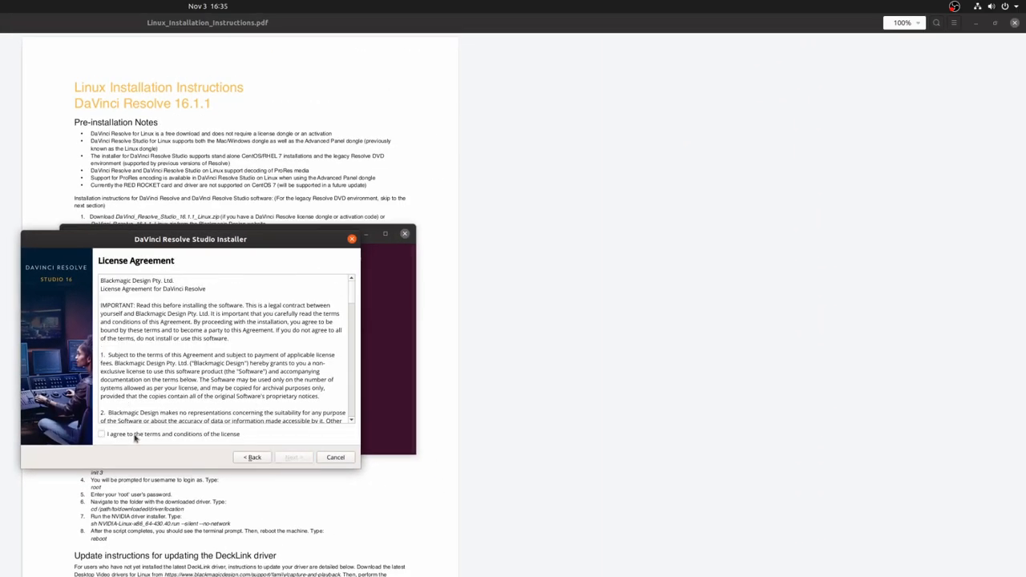
{"action": "left_click", "coordinate": [294, 457]}
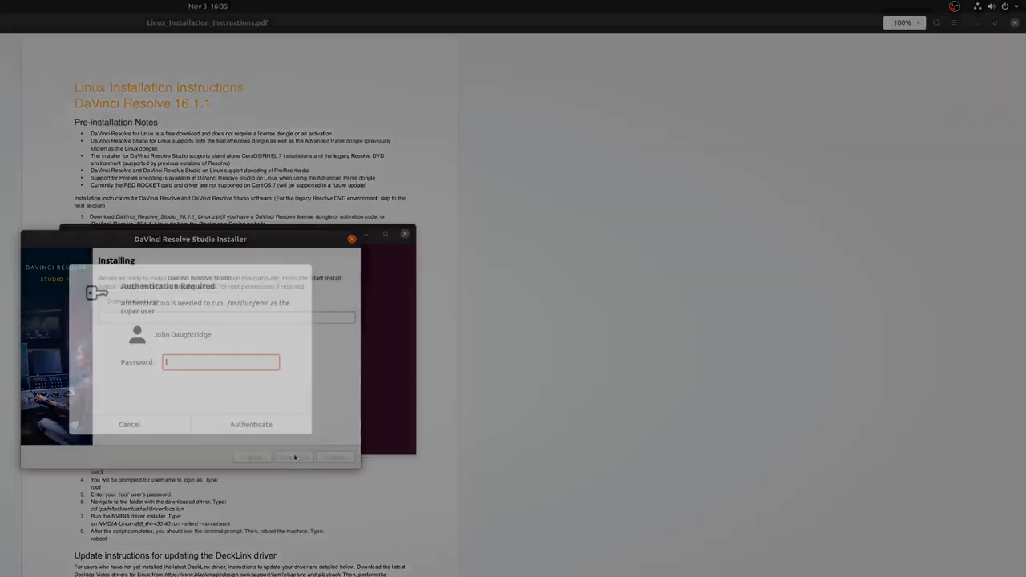
{"action": "left_click", "coordinate": [250, 424]}
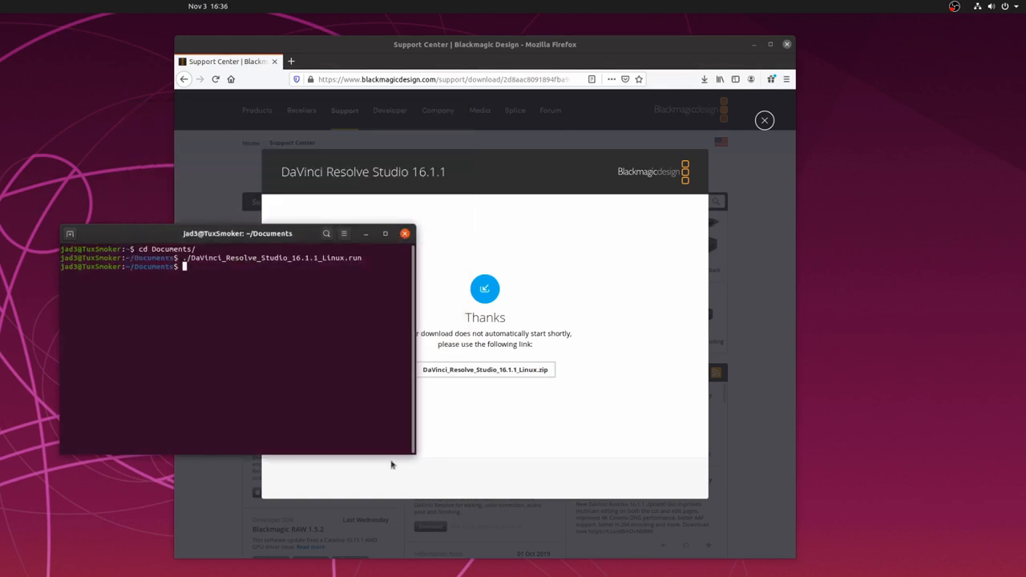
Step: List /opt/resolve/bin and launch ./resolve, hitting the missing libOpenCL.so.1 error
{"action": "type", "text": "cd /"}
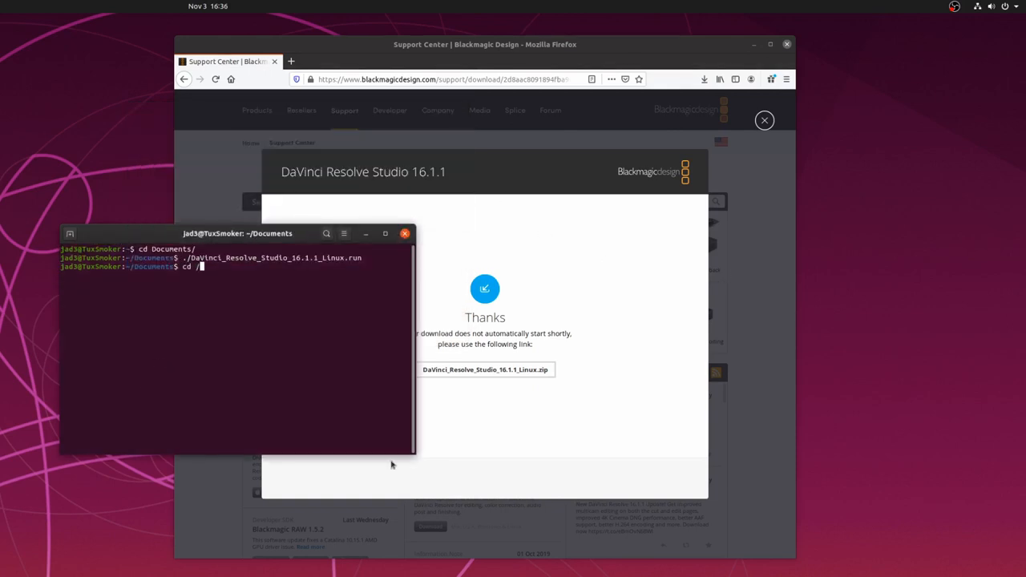
{"action": "type", "text": "opt/resolve/"}
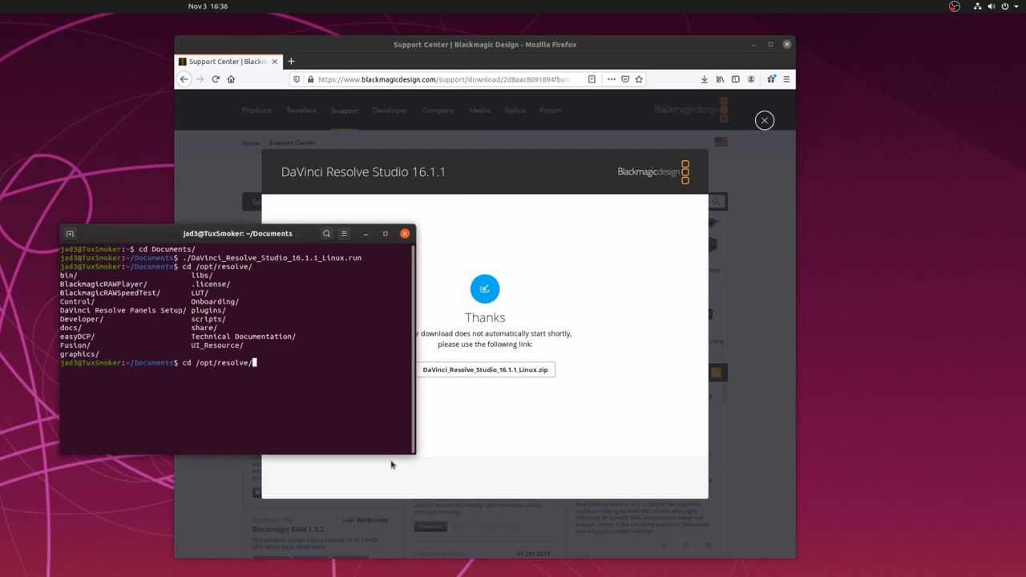
{"action": "key", "text": "Return"}
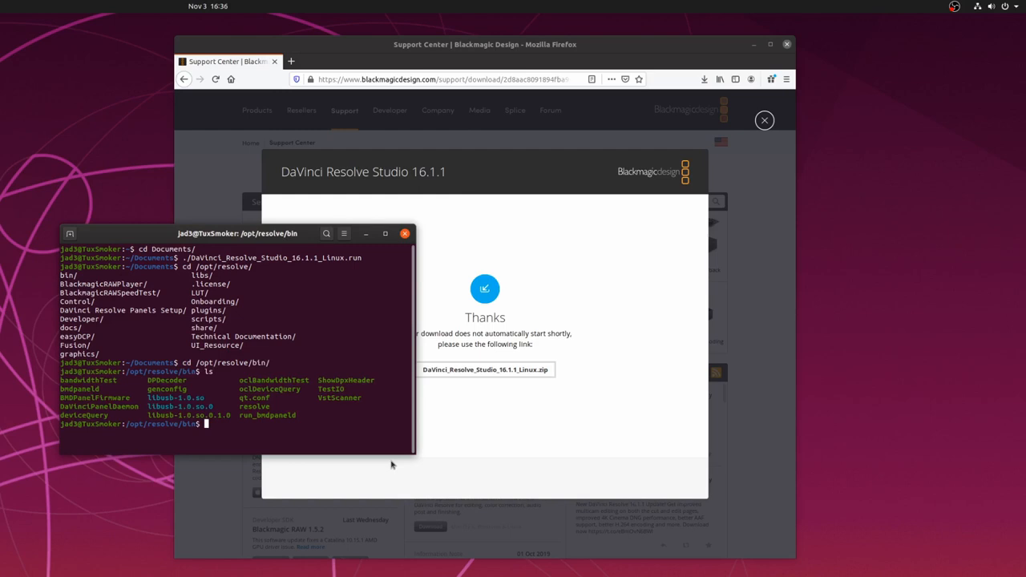
{"action": "mouse_move", "coordinate": [404, 465]}
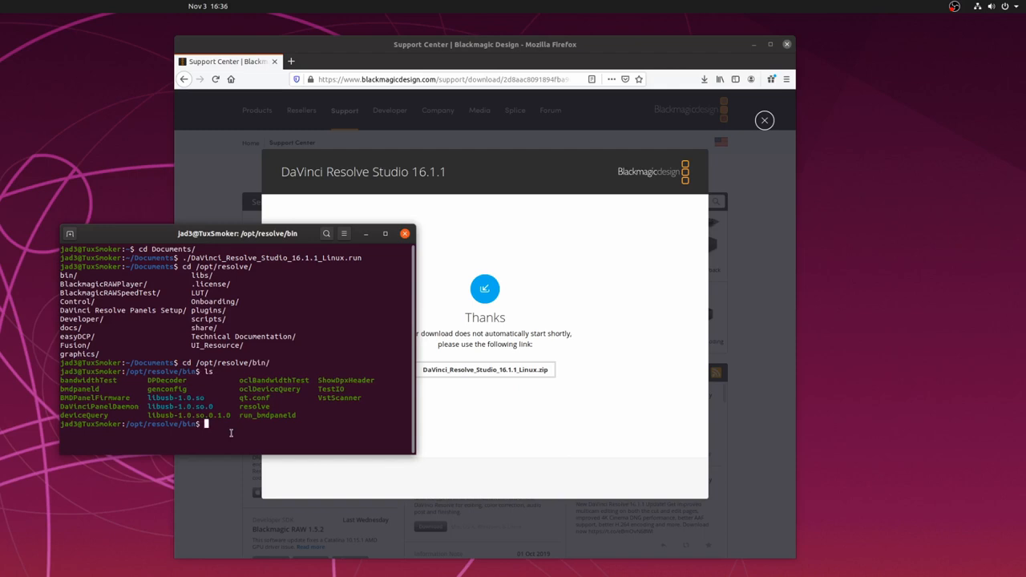
{"action": "type", "text": "./resolve"}
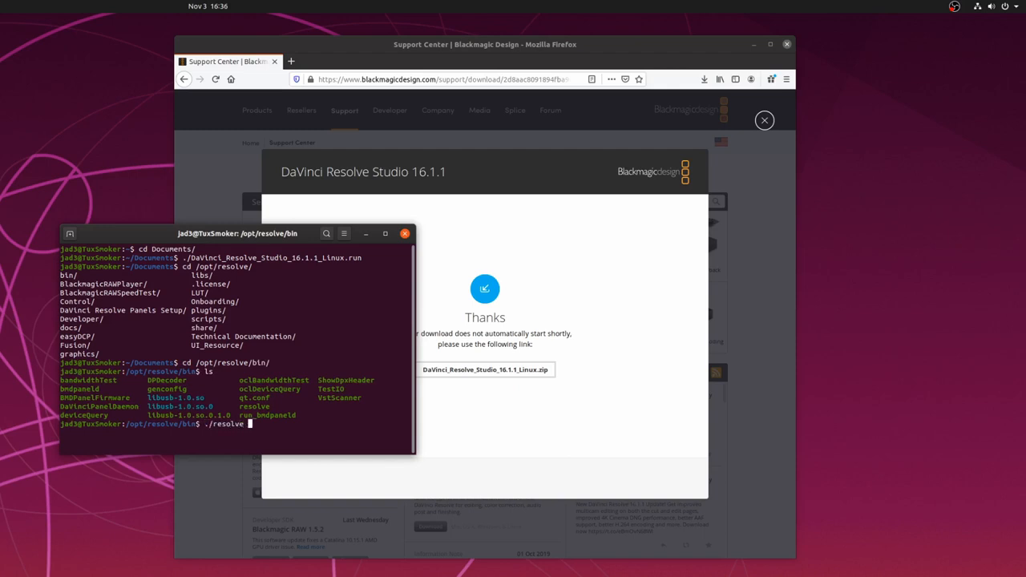
{"action": "key", "text": "Return"}
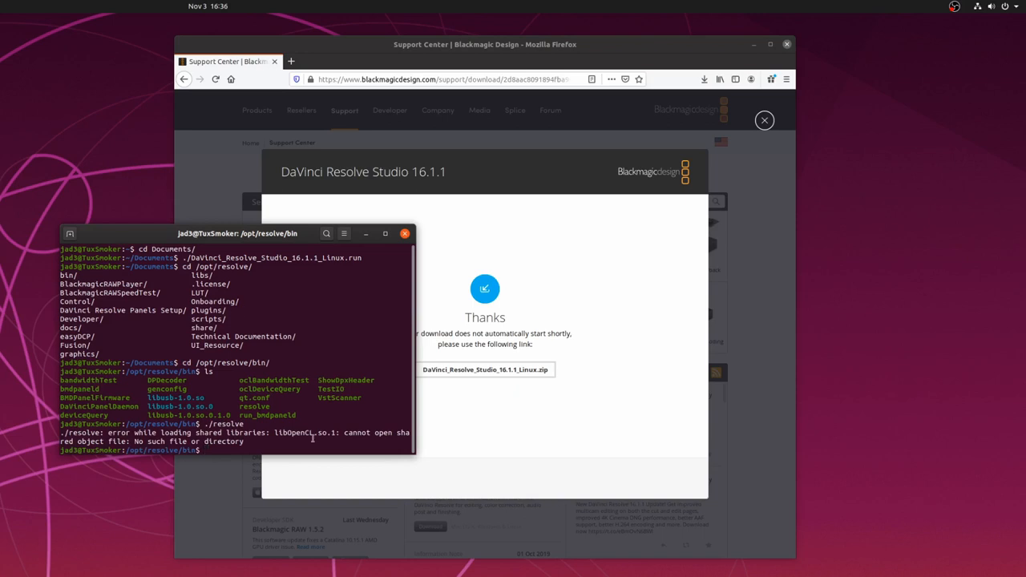
Step: Copy the library name libOpenCL.so.1 from the error message
{"action": "double_click", "coordinate": [290, 433]}
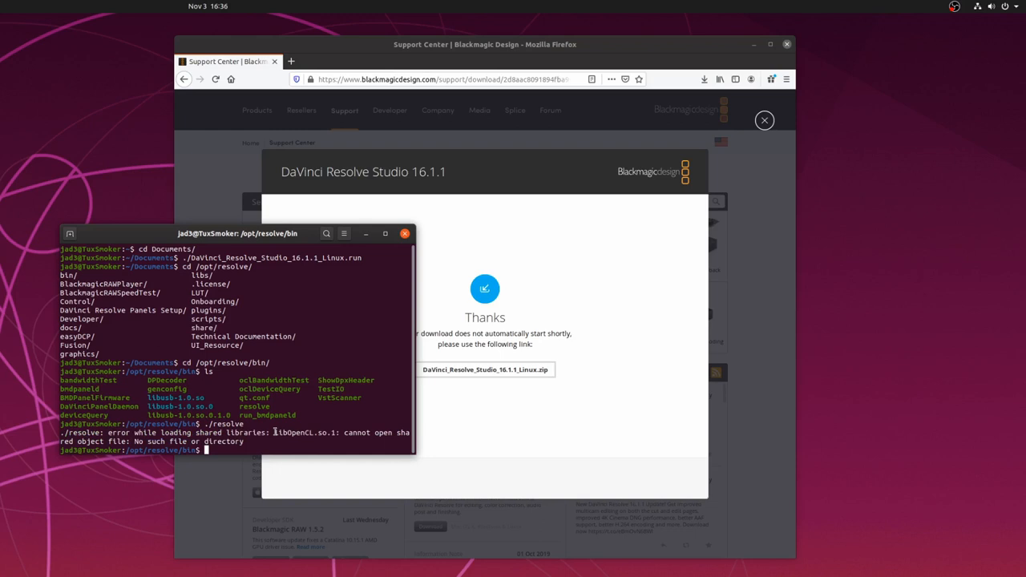
{"action": "double_click", "coordinate": [305, 433]}
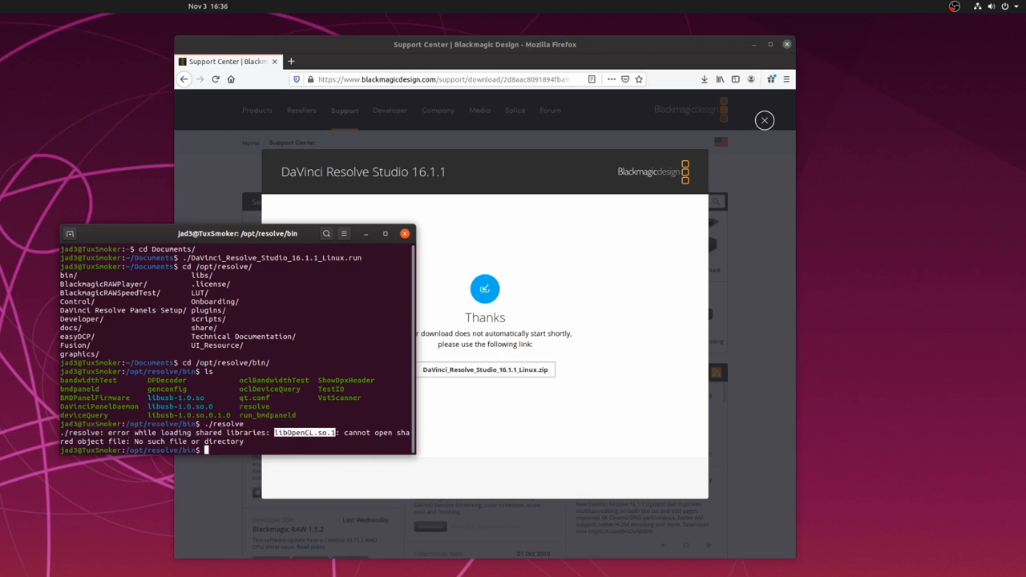
{"action": "key", "text": "ctrl+c"}
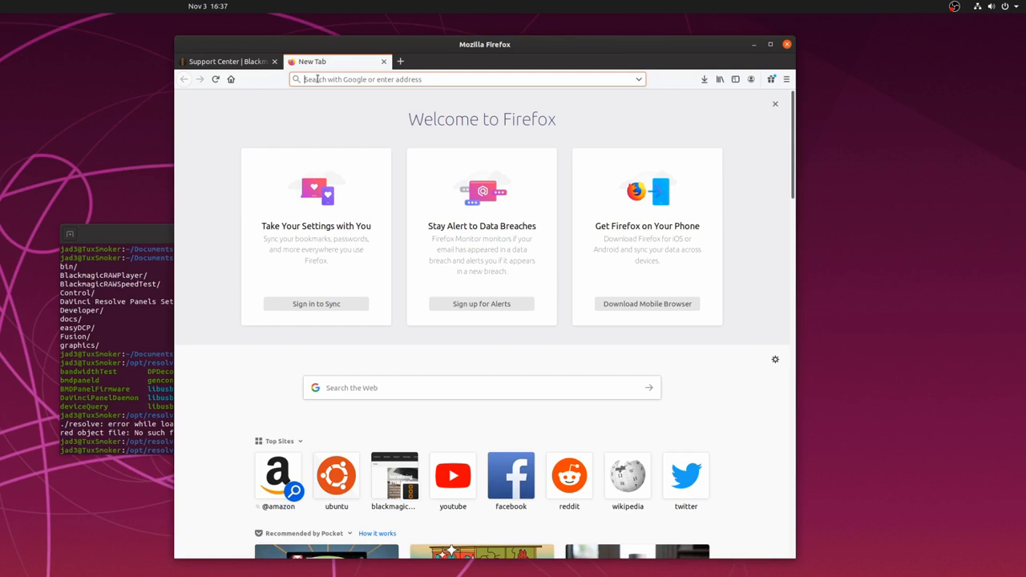
Step: Search Google for 'libOpenCL.so.1 download install ubuntu' and open the Ask Ubuntu answer
{"action": "type", "text": "libOpenCL.so.1 dow"}
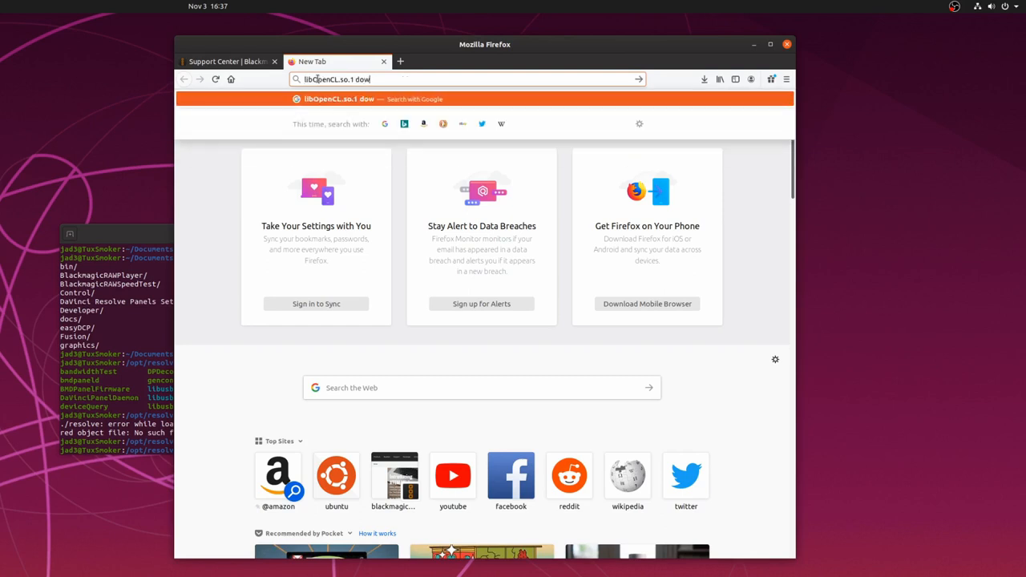
{"action": "type", "text": "nload install ubu"}
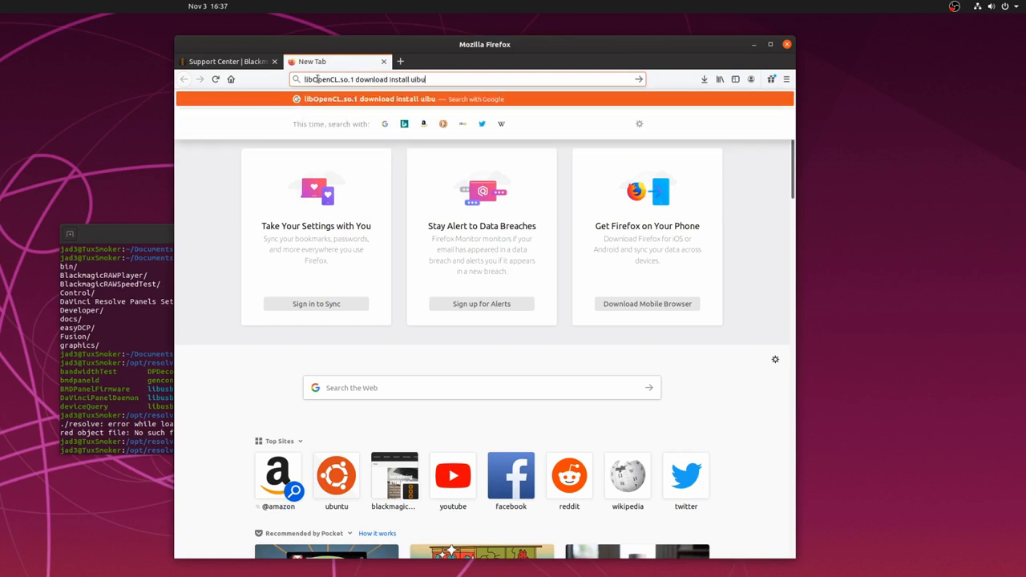
{"action": "key", "text": "Return"}
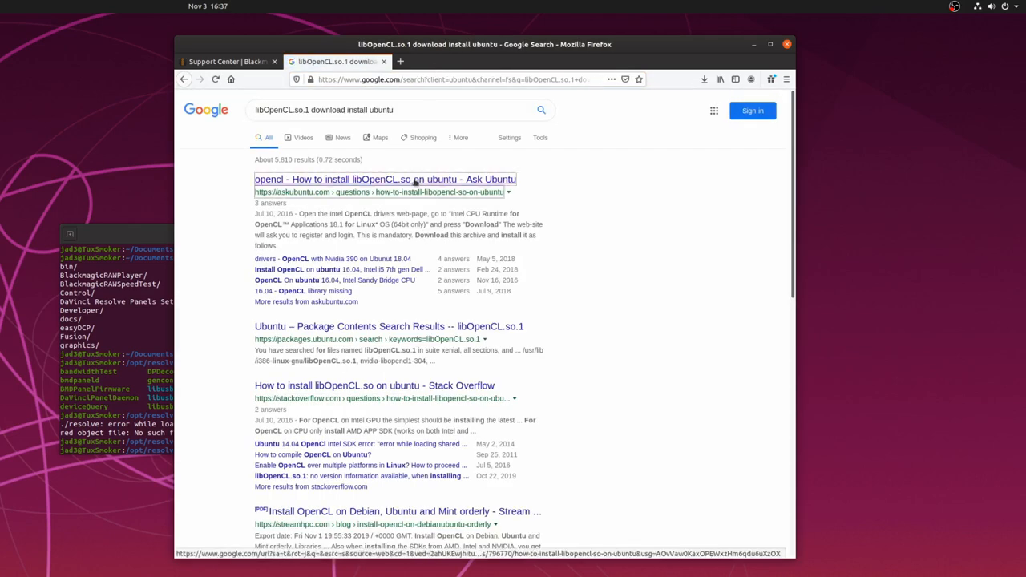
{"action": "left_click", "coordinate": [384, 180]}
{"action": "type", "text": "sudo apt update"}
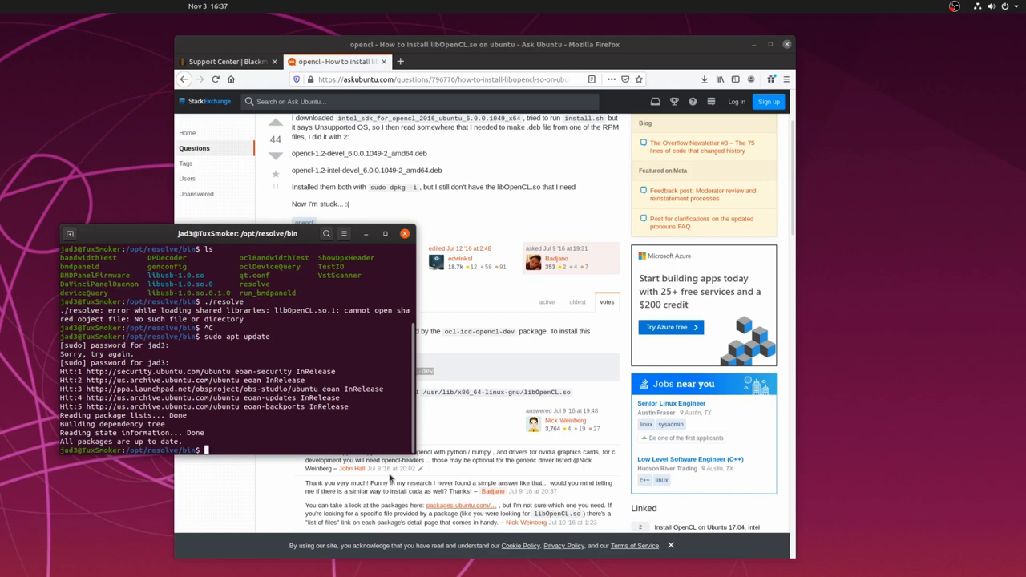
Step: Run sudo apt update, then sudo apt install ocl-icd-opencl-dev in the terminal
{"action": "left_click_drag", "start_coordinate": [248, 234], "coordinate": [248, 122]}
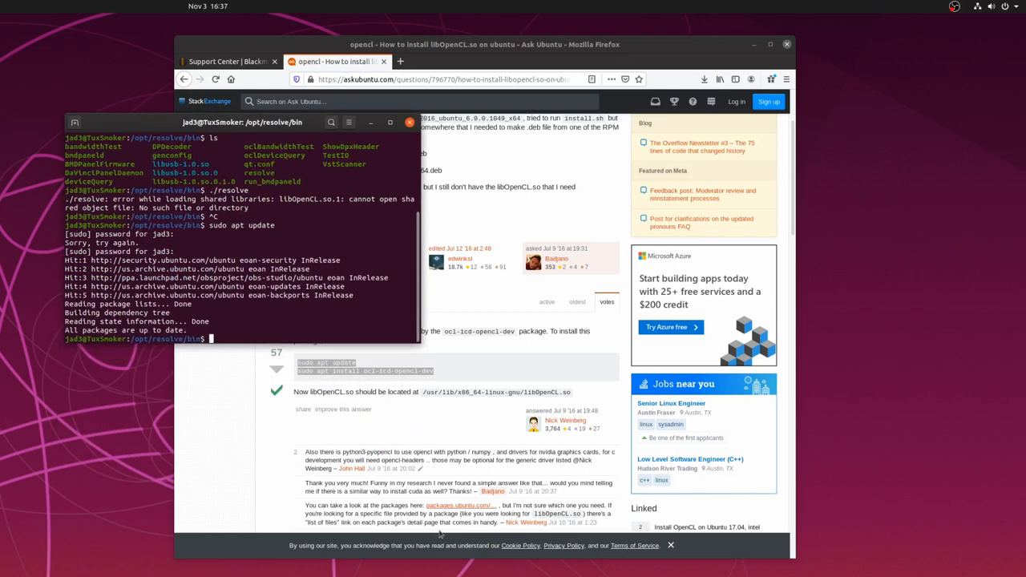
{"action": "type", "text": "sudo apt install ocl-icd-opencl-"}
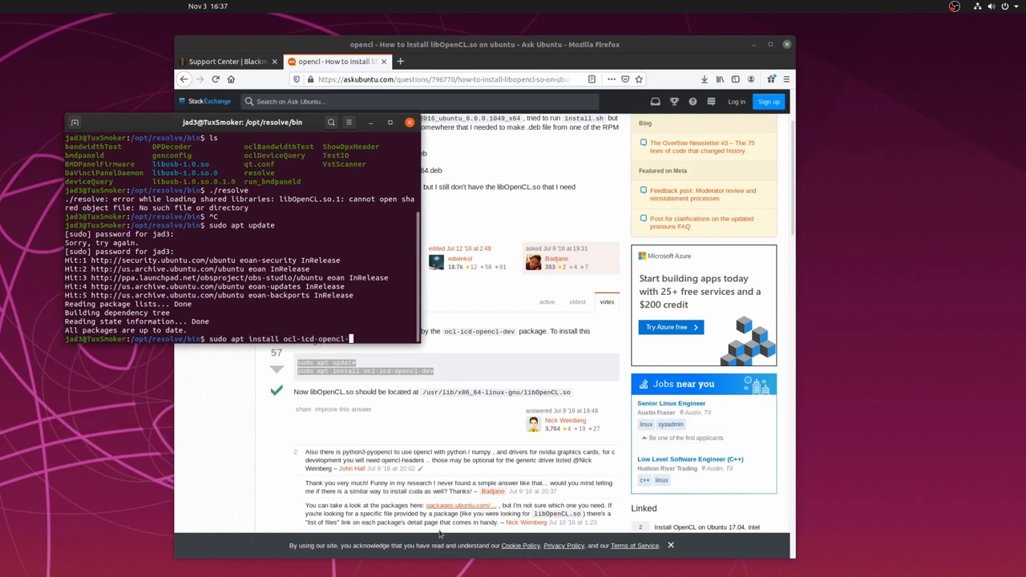
{"action": "key", "text": "Return"}
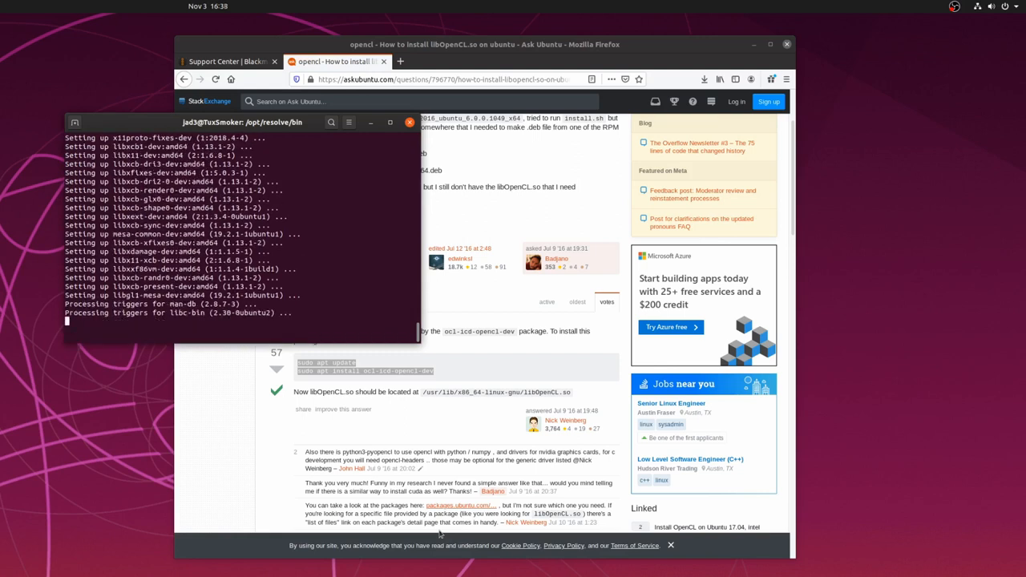
{"action": "type", "text": "sudo apt install ocl-icd-opencl-dev"}
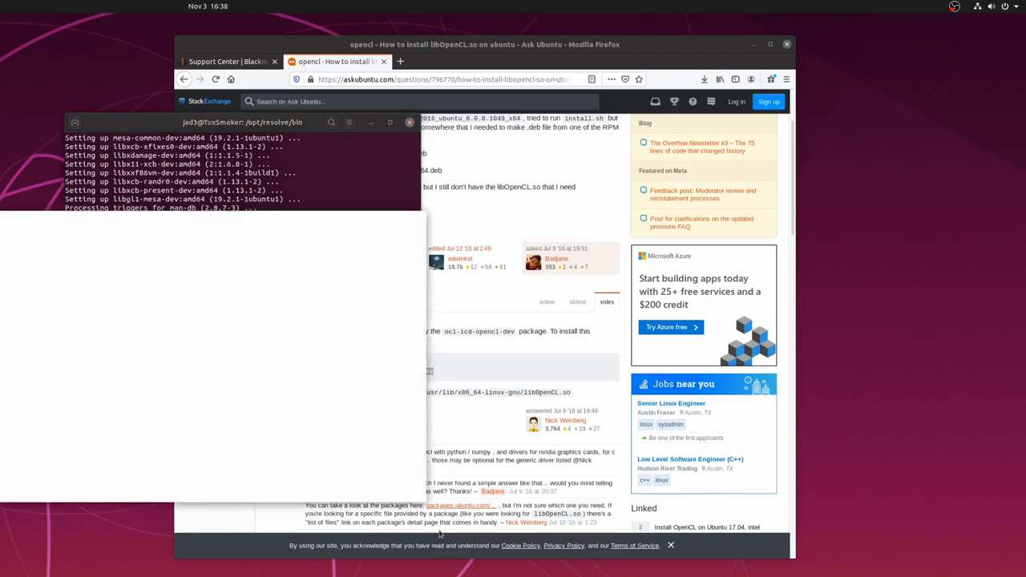
{"action": "mouse_move", "coordinate": [295, 220]}
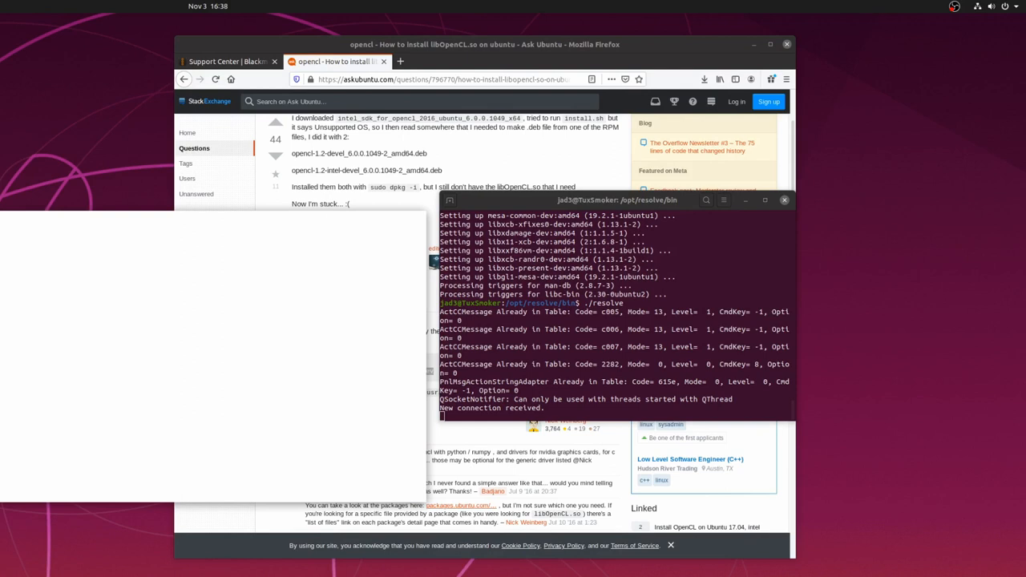
{"action": "mouse_move", "coordinate": [211, 377]}
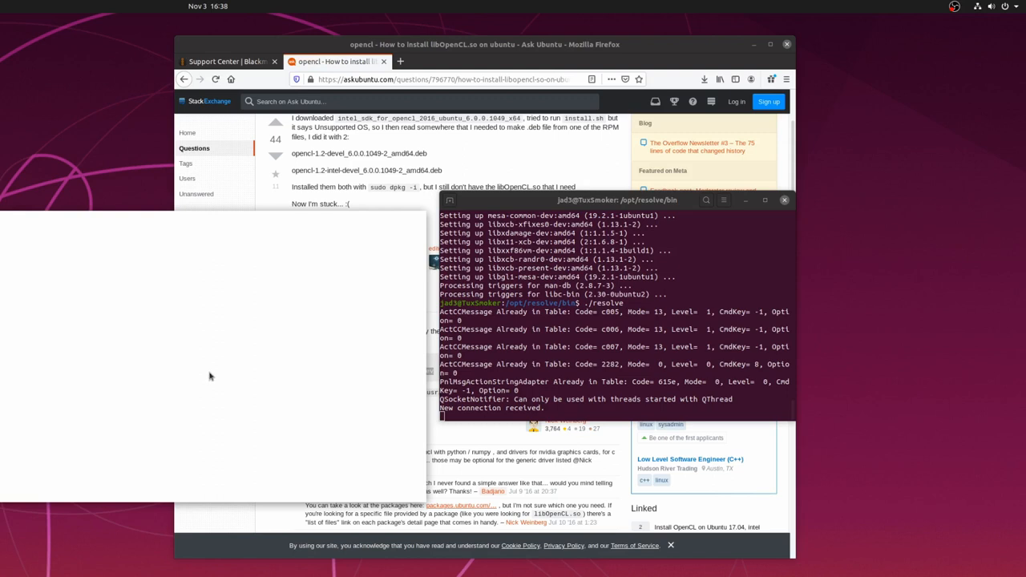
{"action": "mouse_move", "coordinate": [290, 336]}
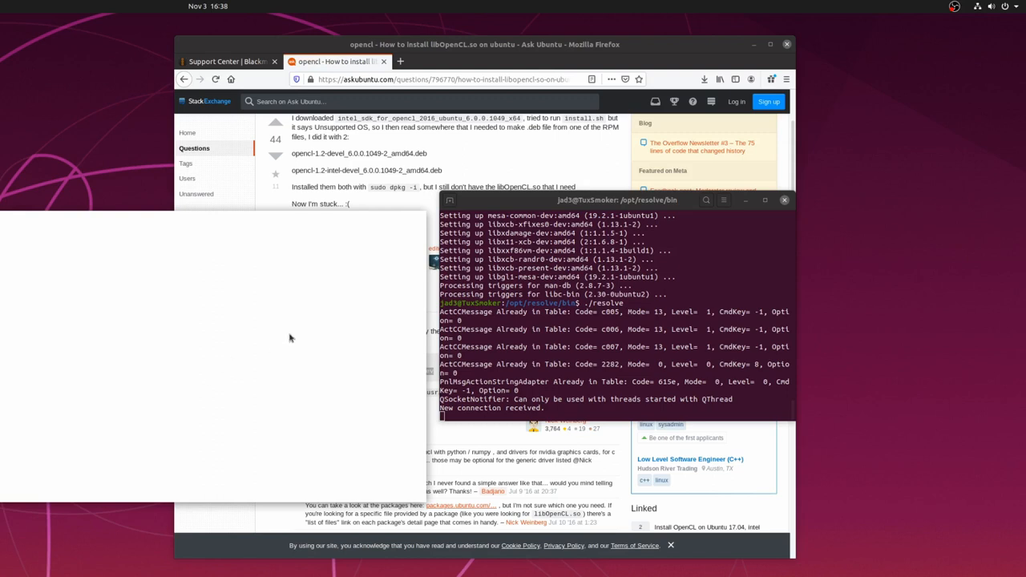
{"action": "mouse_move", "coordinate": [273, 237]}
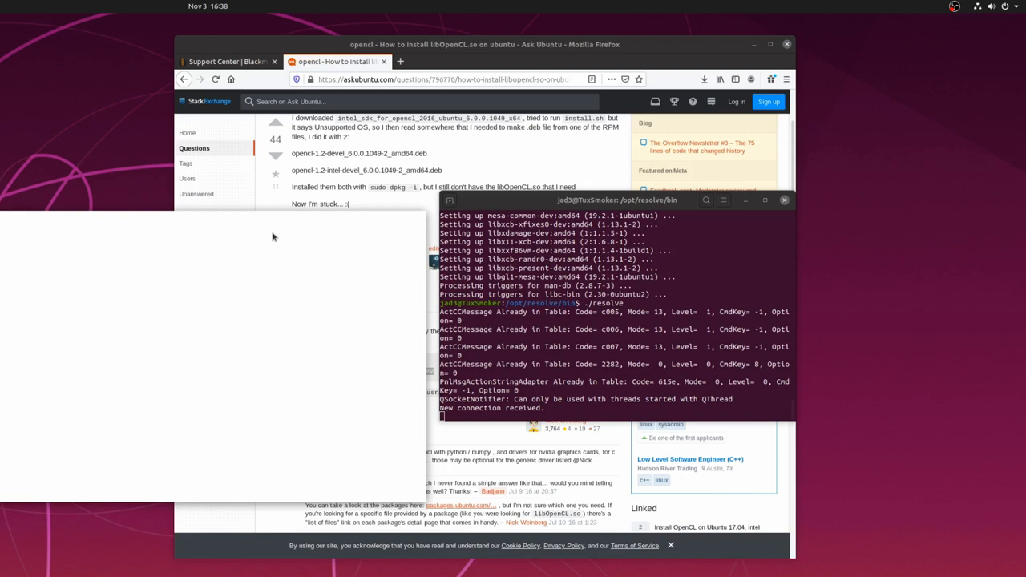
{"action": "mouse_move", "coordinate": [595, 356]}
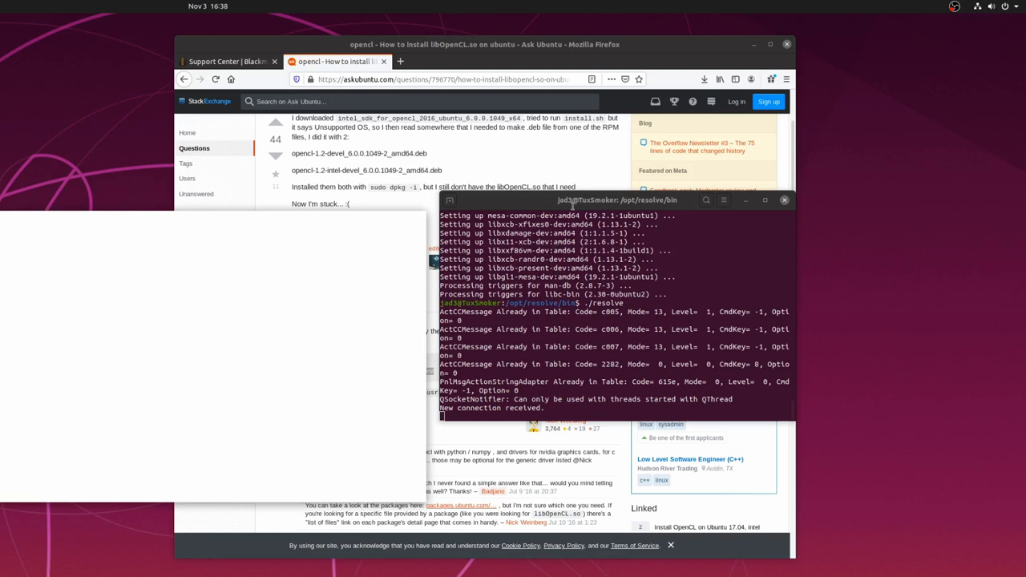
{"action": "mouse_move", "coordinate": [539, 417]}
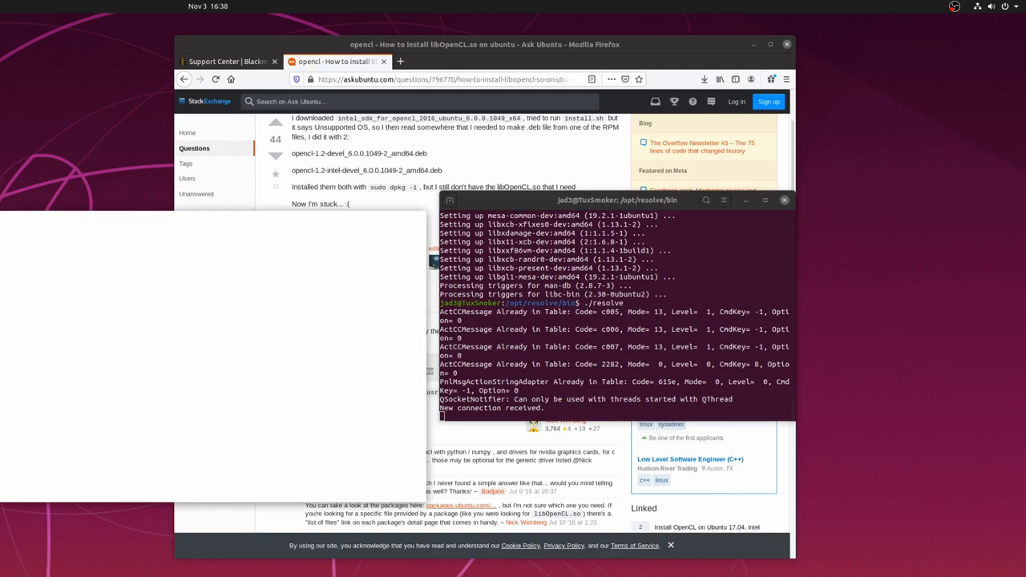
{"action": "mouse_move", "coordinate": [253, 308]}
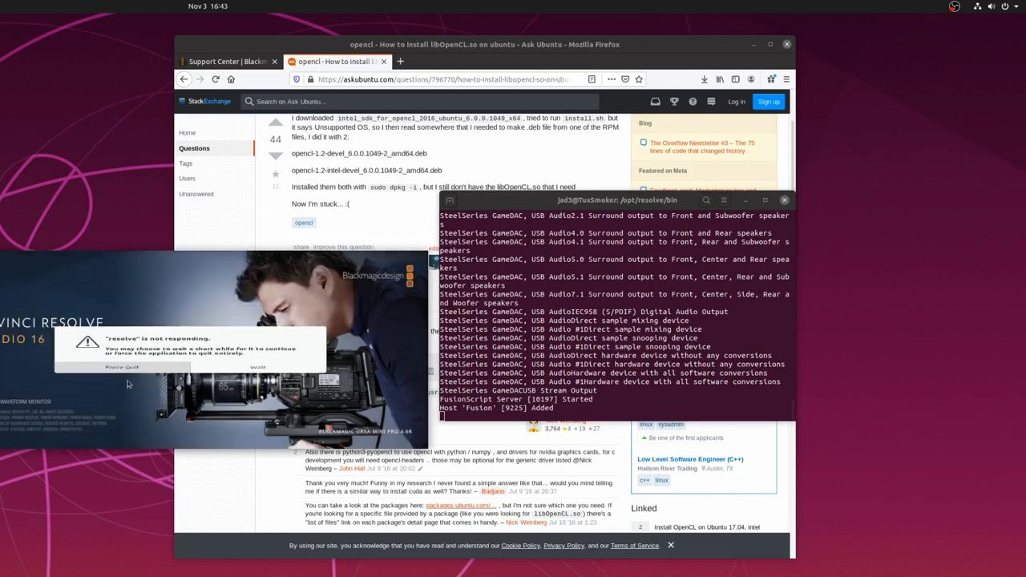
Step: Scroll through Resolve's terminal output and select the loaded log config file path
{"action": "left_click", "coordinate": [122, 367]}
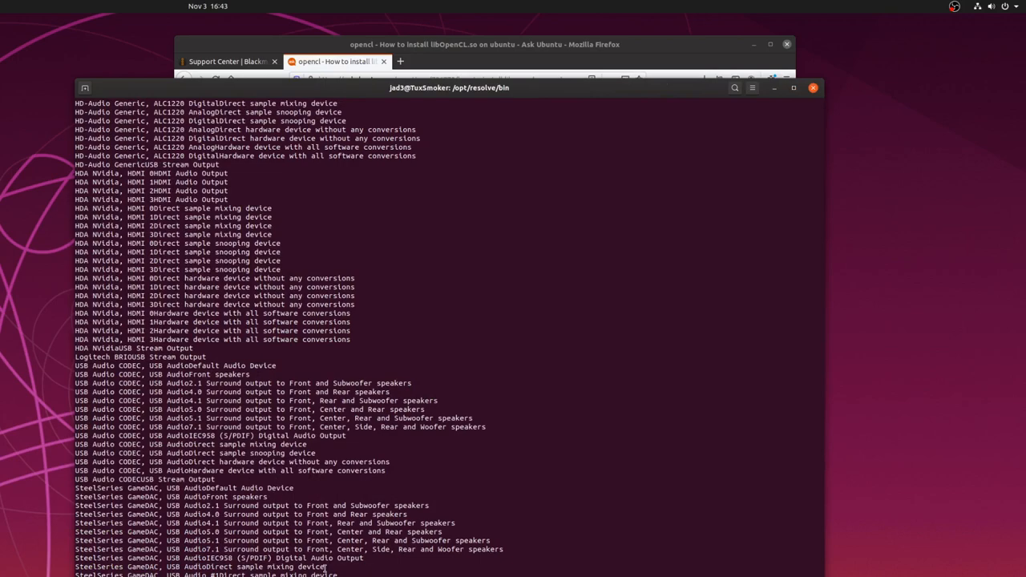
{"action": "scroll", "scroll_direction": "down", "scroll_amount": 3}
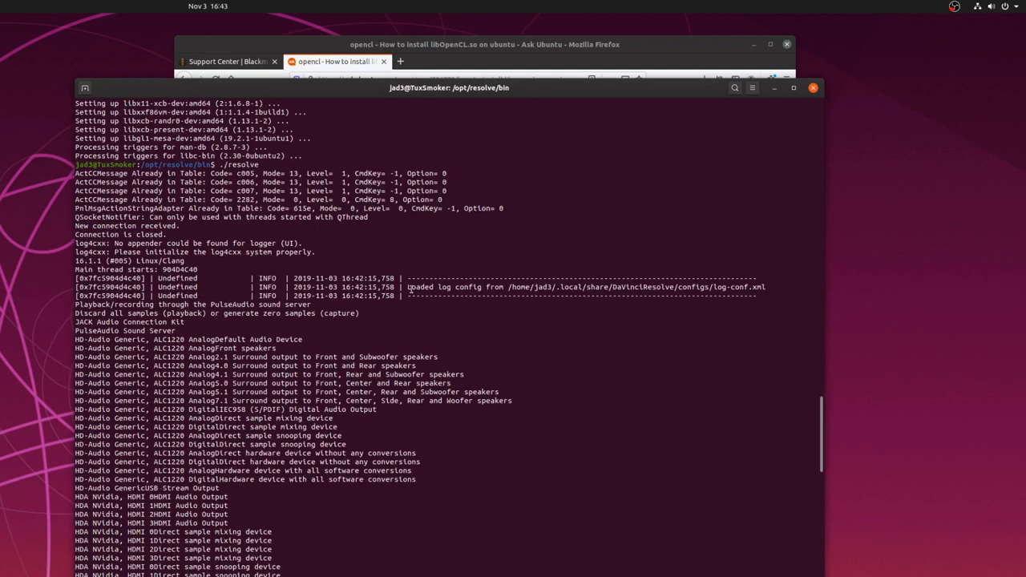
{"action": "double_click", "coordinate": [586, 287]}
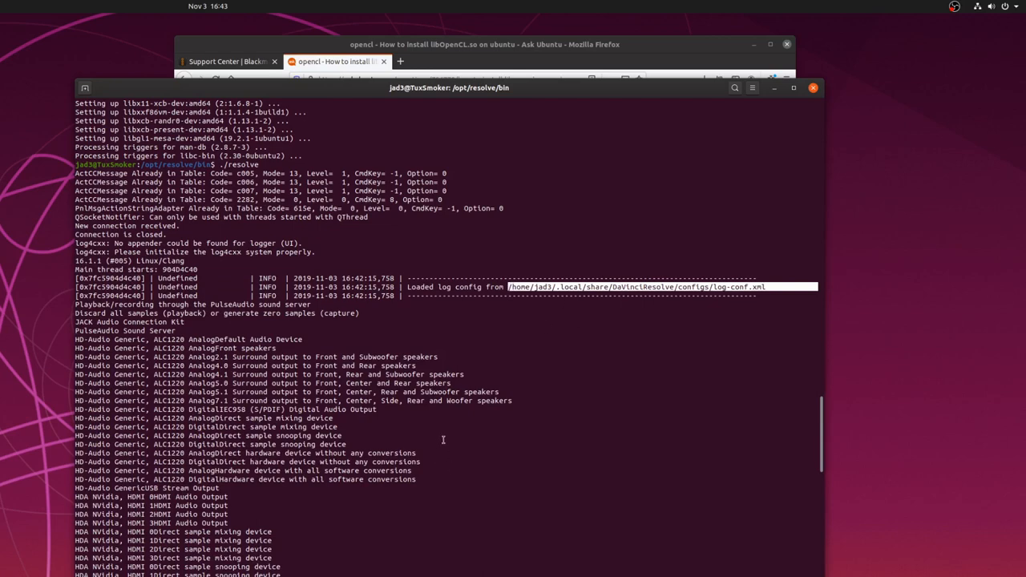
{"action": "scroll", "scroll_direction": "down", "scroll_amount": 3}
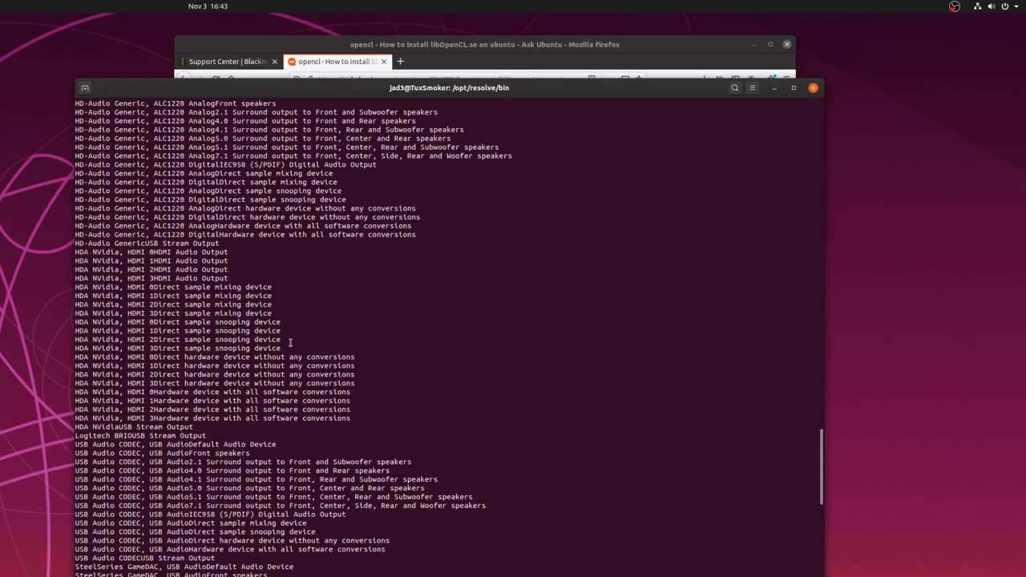
{"action": "scroll", "scroll_direction": "down", "scroll_amount": 3}
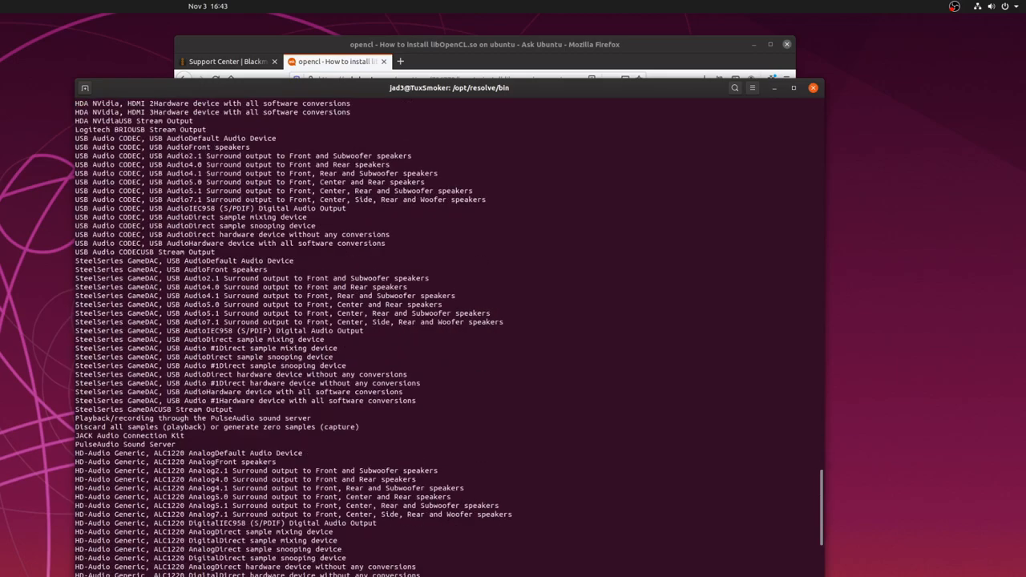
{"action": "scroll", "scroll_direction": "up", "scroll_amount": 3}
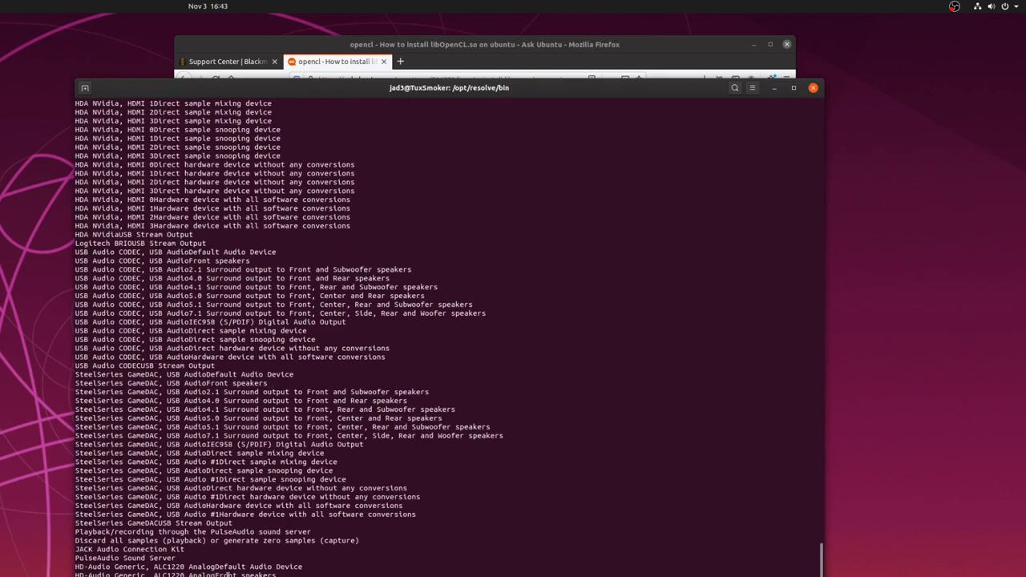
{"action": "scroll", "scroll_direction": "up", "scroll_amount": 3}
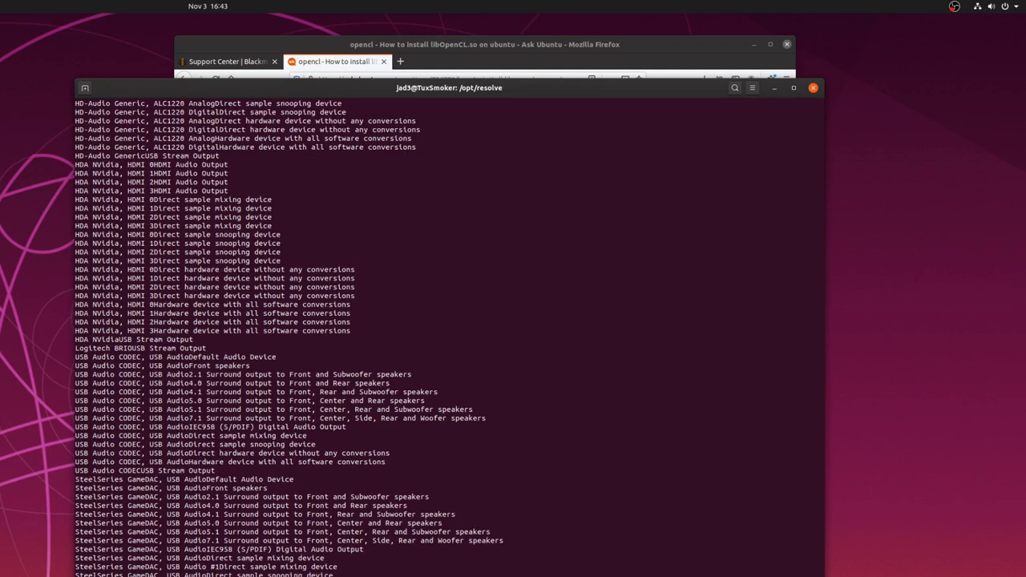
{"action": "scroll", "scroll_direction": "down", "scroll_amount": 3}
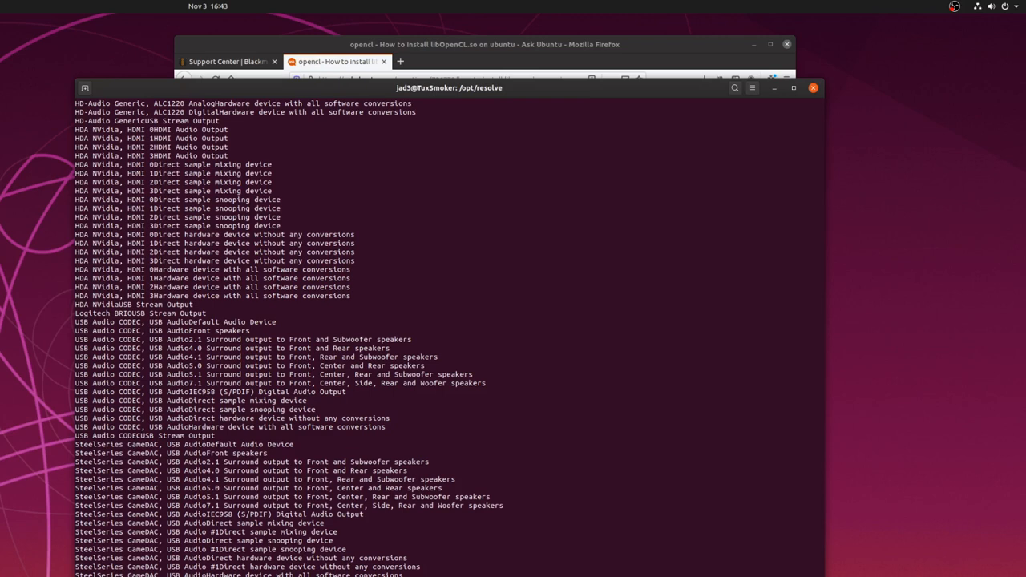
{"action": "scroll", "scroll_direction": "down", "scroll_amount": 3}
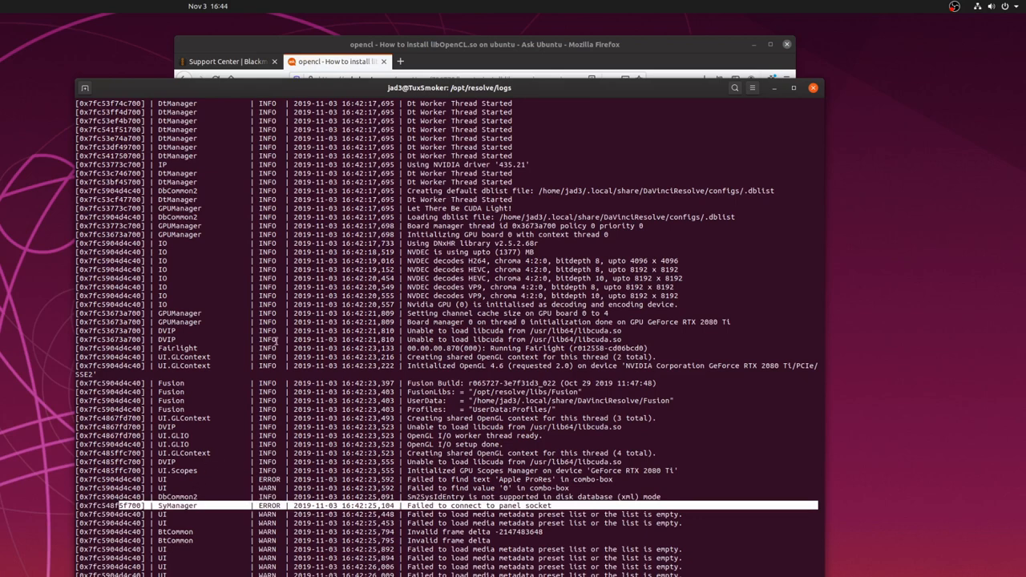
Step: Scroll the Resolve log to the 'Unable to load libcuda.so' from /usr/lib64 entries
{"action": "scroll", "scroll_direction": "up", "scroll_amount": 3}
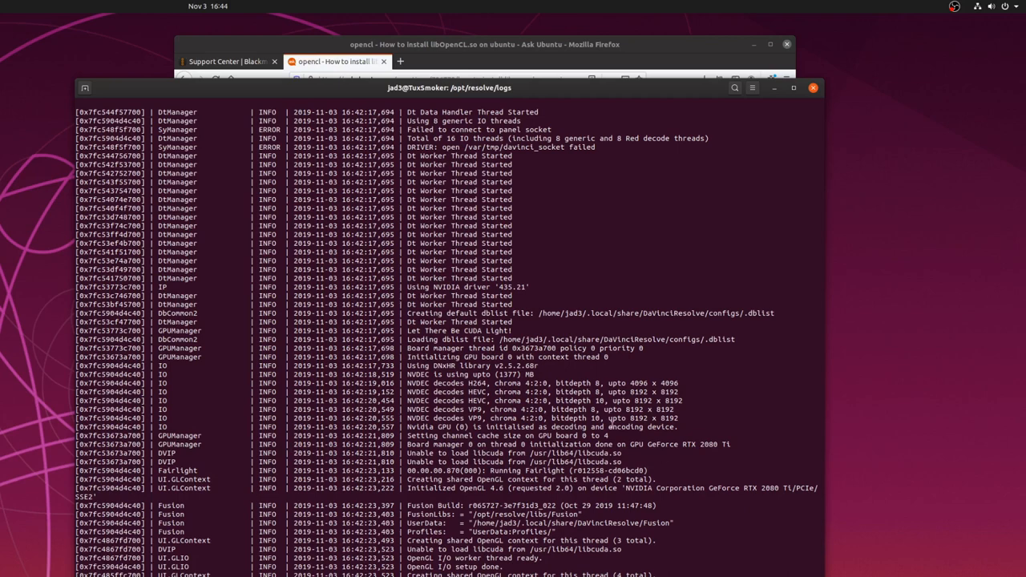
{"action": "scroll", "scroll_direction": "up", "scroll_amount": 3}
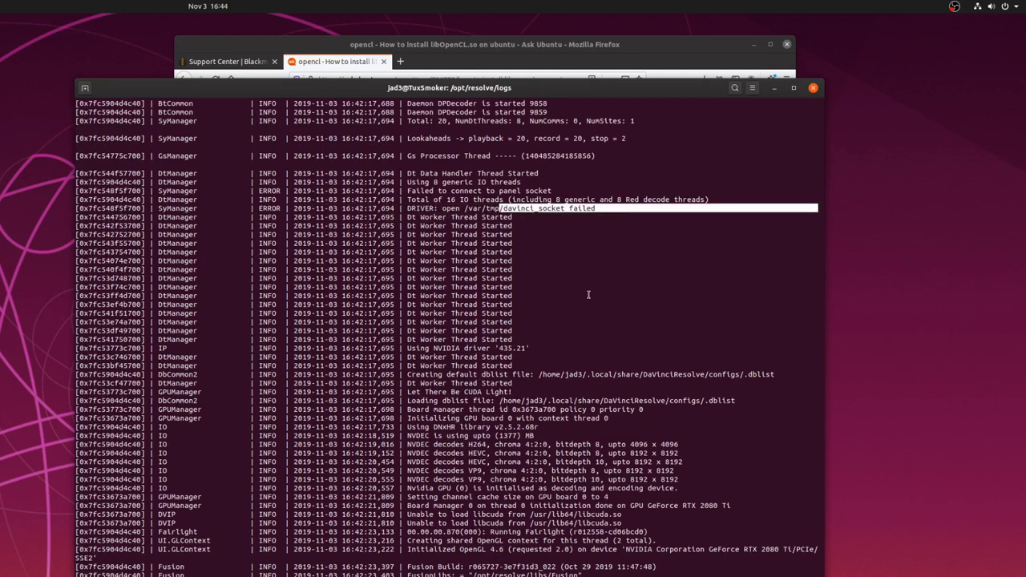
{"action": "scroll", "scroll_direction": "down", "scroll_amount": 3}
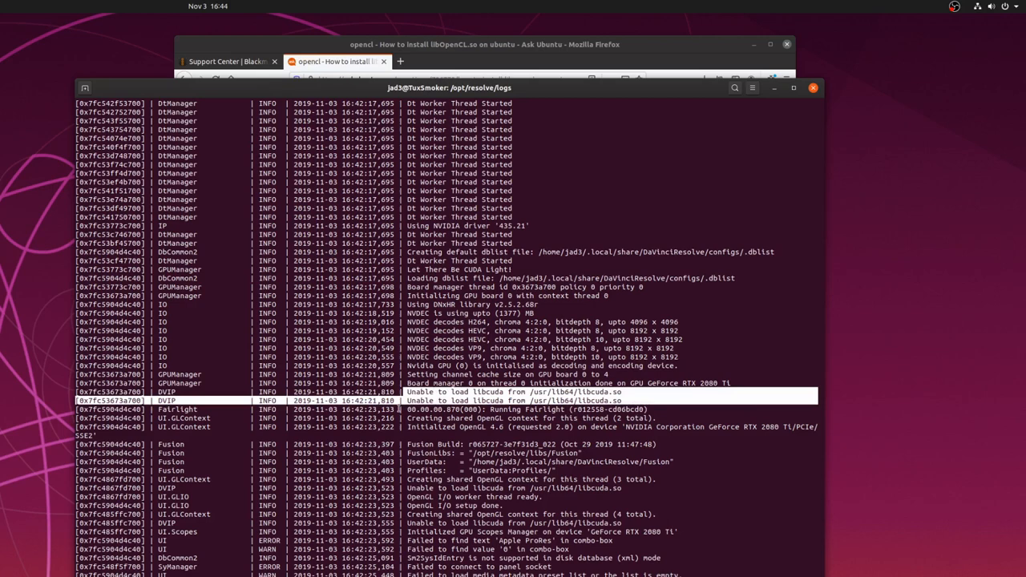
{"action": "scroll", "scroll_direction": "down", "scroll_amount": 3}
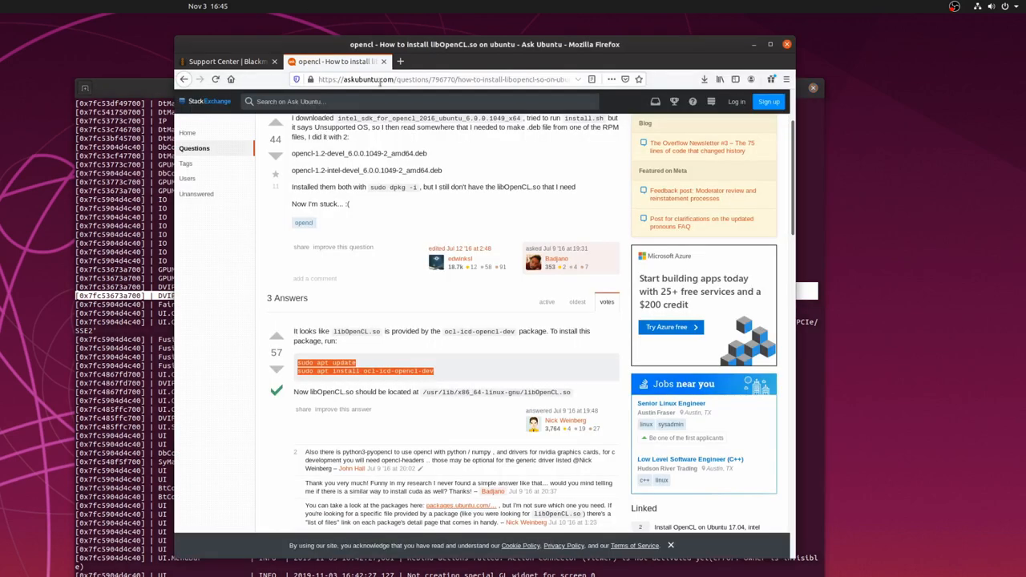
Step: Search the web for libcuda and open the nvidia-docker GitHub issue on libcuda.so not found
{"action": "left_click", "coordinate": [441, 78]}
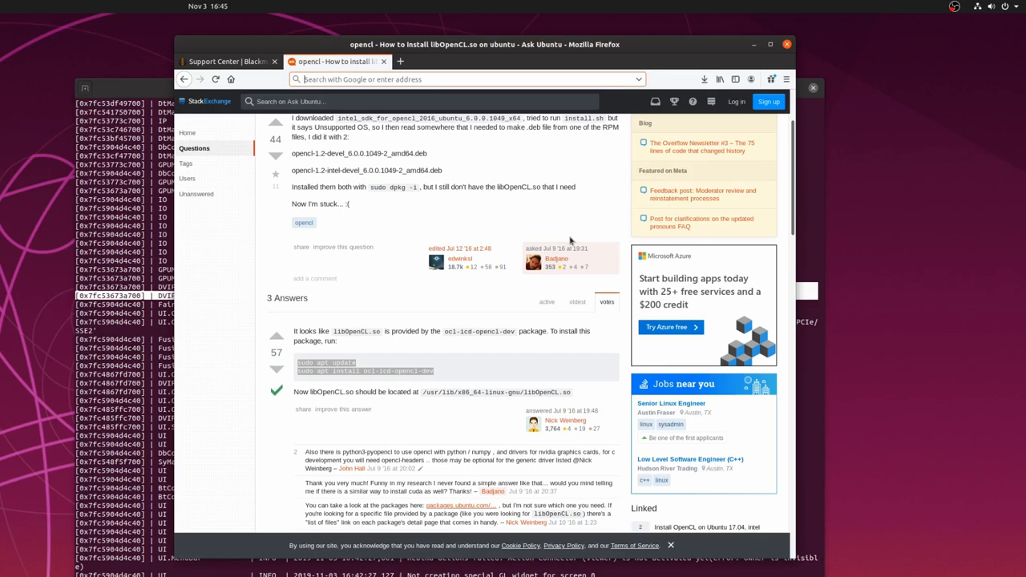
{"action": "type", "text": "libcuda"}
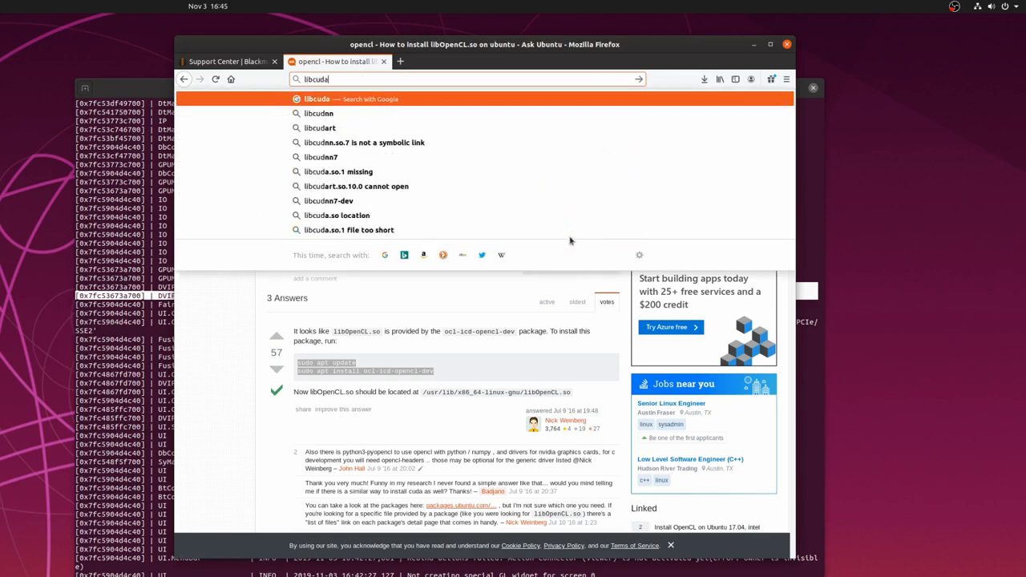
{"action": "key", "text": "Return"}
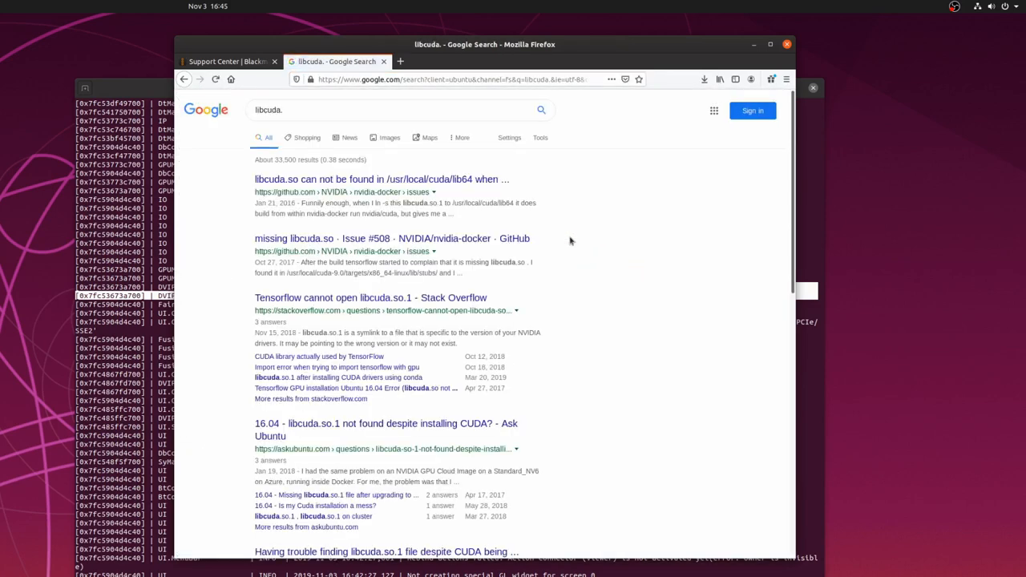
{"action": "left_click", "coordinate": [380, 180]}
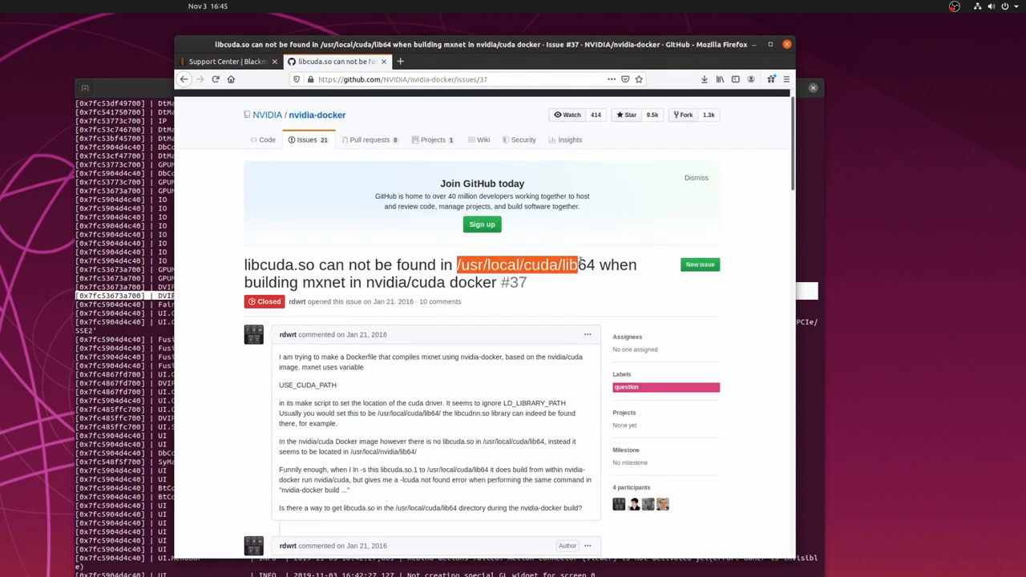
Step: Read through the GitHub issue and return to the libcuda search results
{"action": "scroll", "scroll_direction": "down", "scroll_amount": 3}
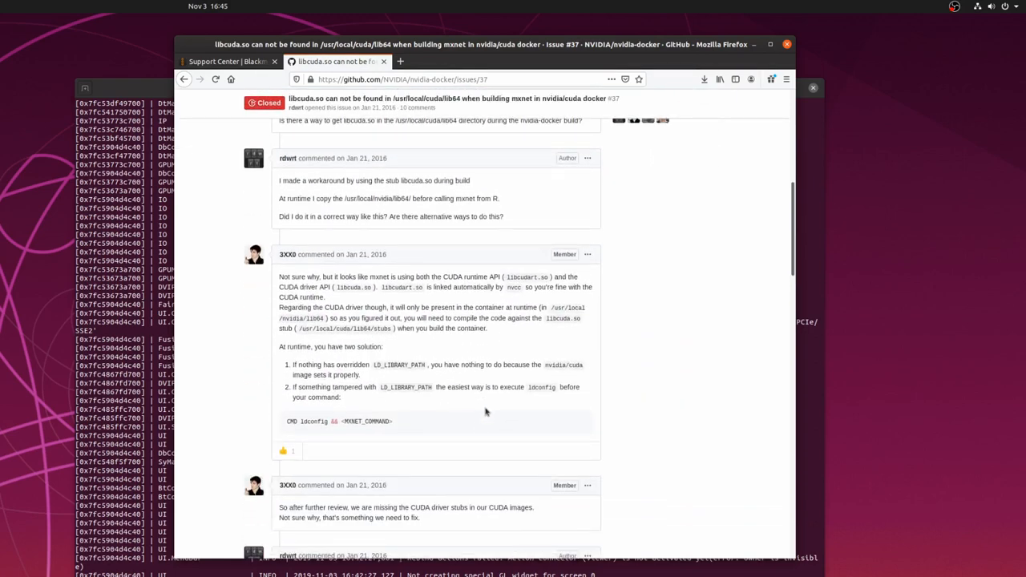
{"action": "mouse_move", "coordinate": [407, 380]}
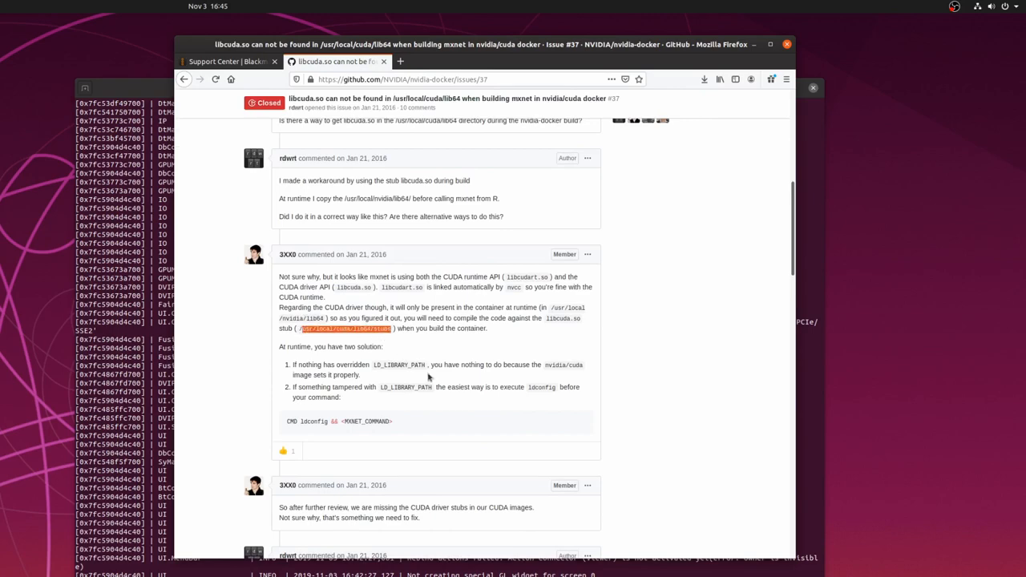
{"action": "scroll", "scroll_direction": "down", "scroll_amount": 3}
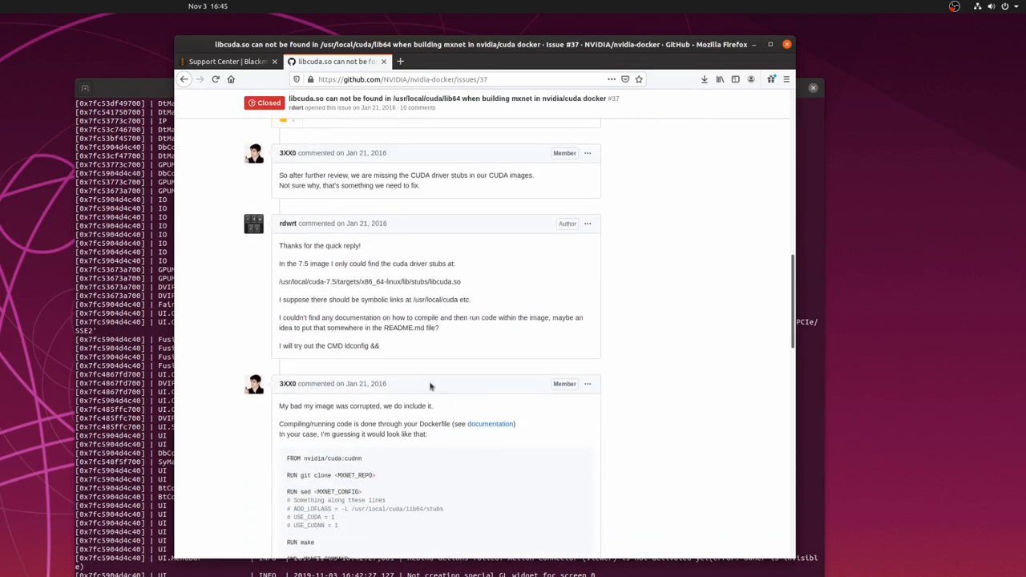
{"action": "double_click", "coordinate": [372, 223]}
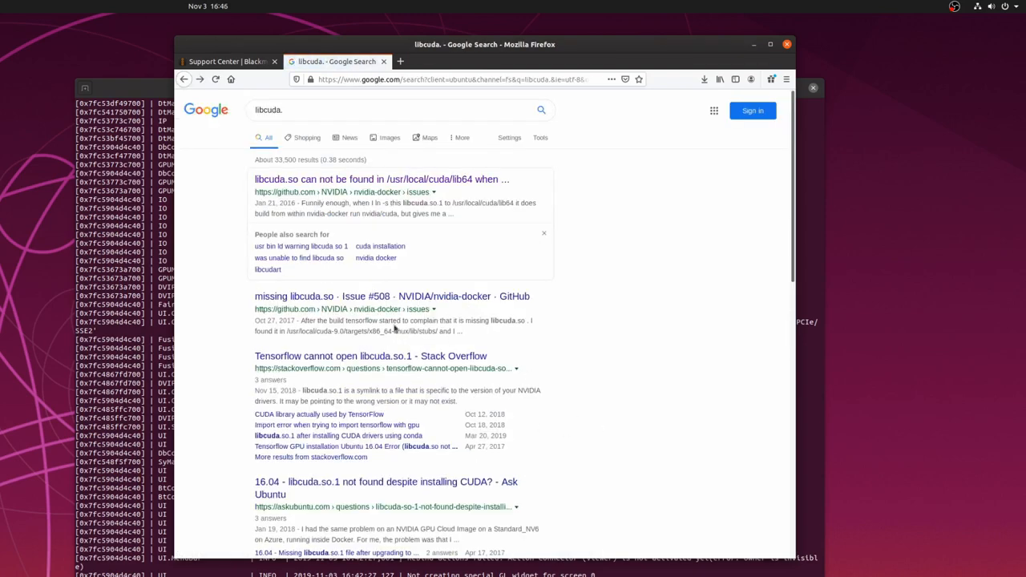
Step: Read the Stack Overflow 'Tensorflow cannot open libcuda.so.1' question down to the find /usr tip
{"action": "left_click", "coordinate": [369, 356]}
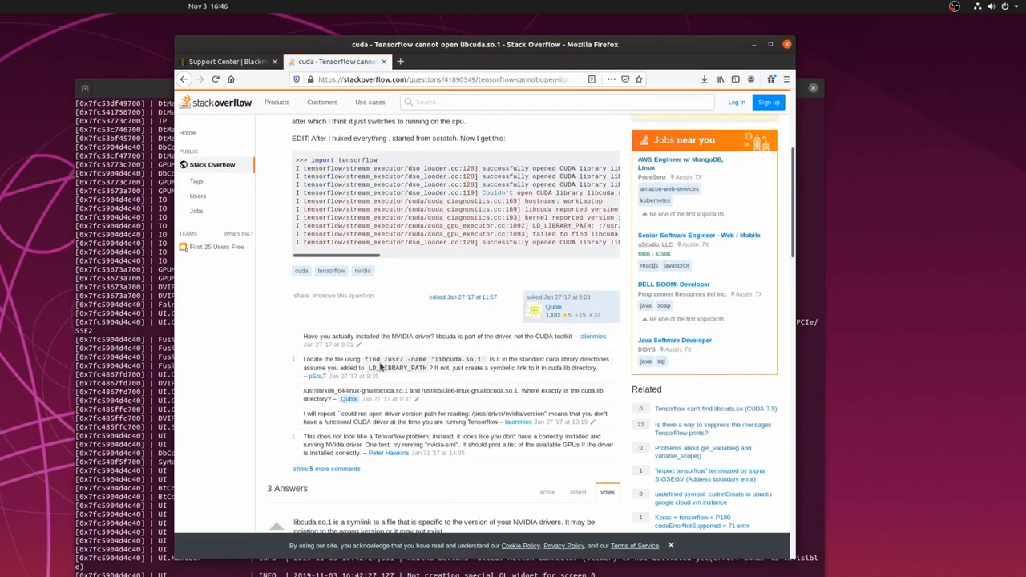
{"action": "scroll", "scroll_direction": "down", "scroll_amount": 3}
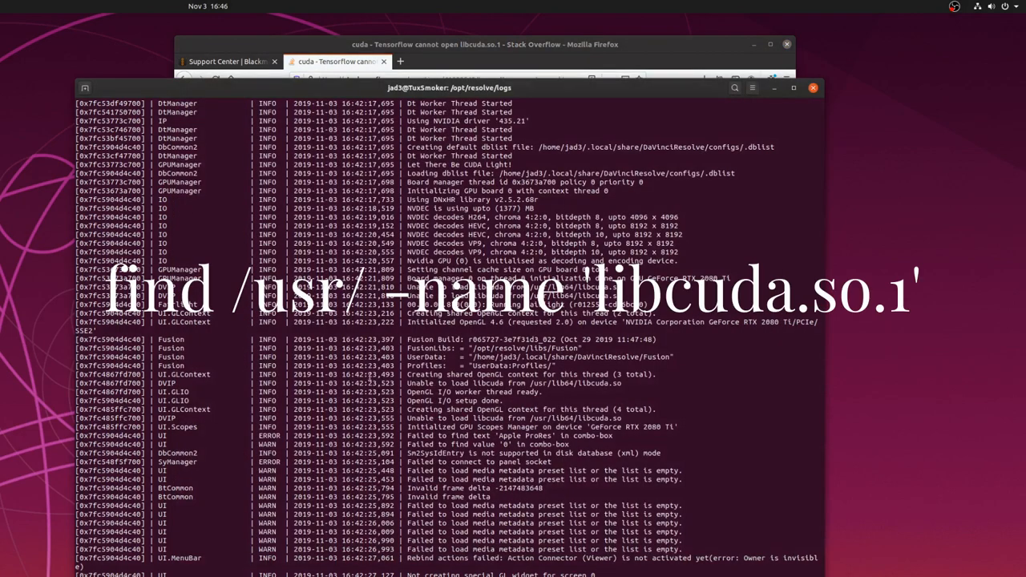
{"action": "scroll", "scroll_direction": "down", "scroll_amount": 3}
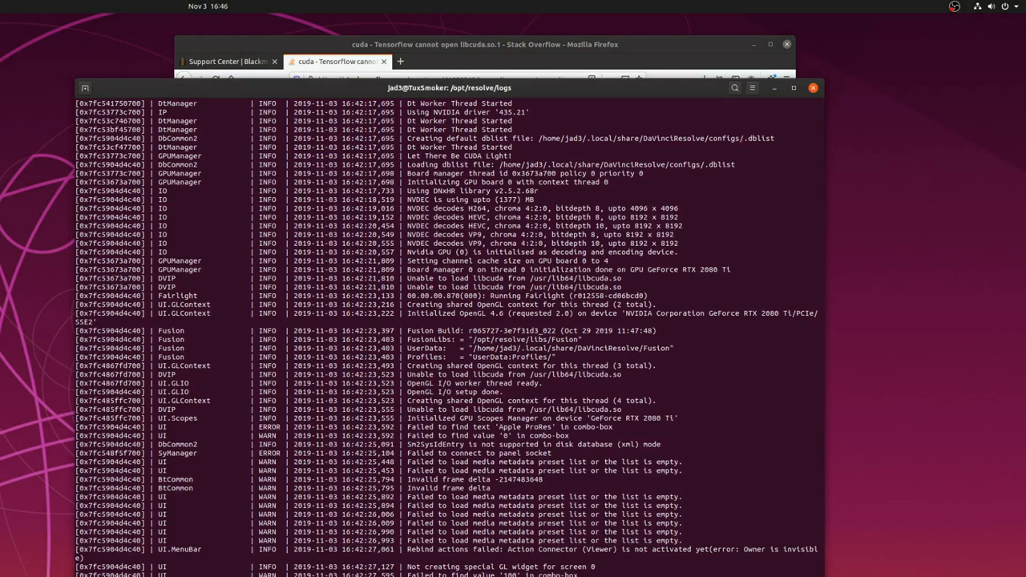
{"action": "scroll", "scroll_direction": "down", "scroll_amount": 3}
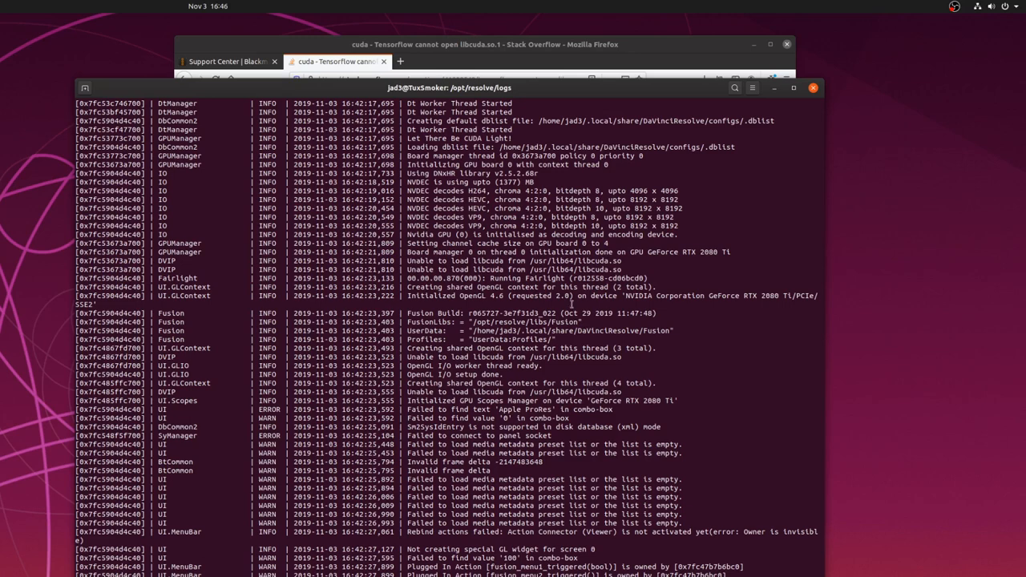
{"action": "mouse_move", "coordinate": [622, 337]}
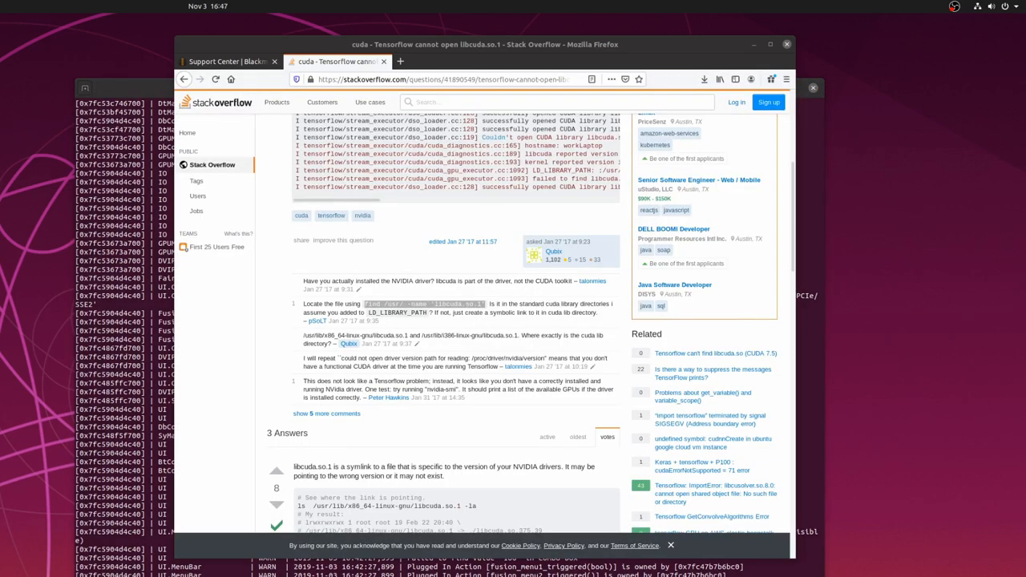
{"action": "mouse_move", "coordinate": [516, 263]}
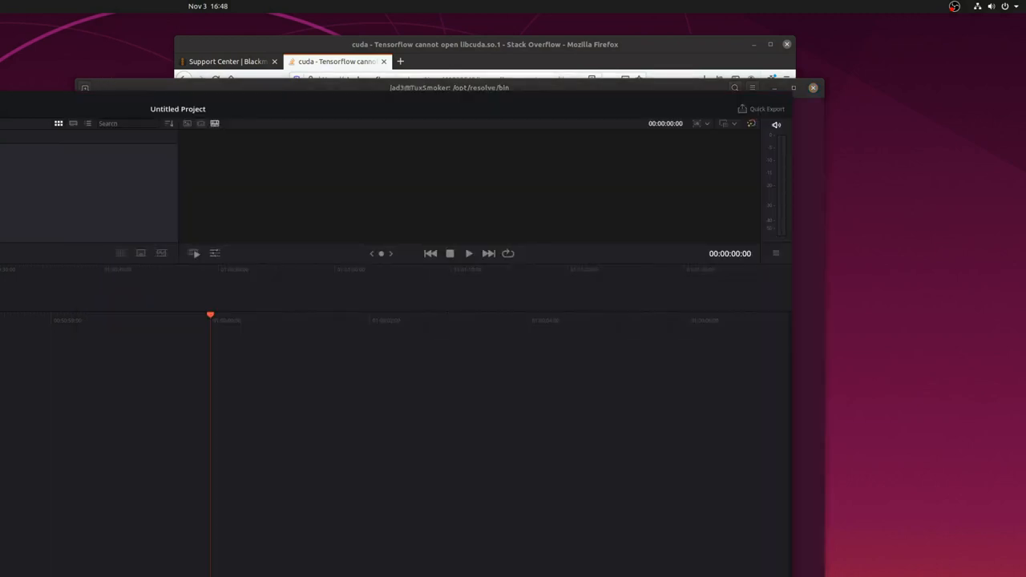
{"action": "mouse_move", "coordinate": [240, 99]}
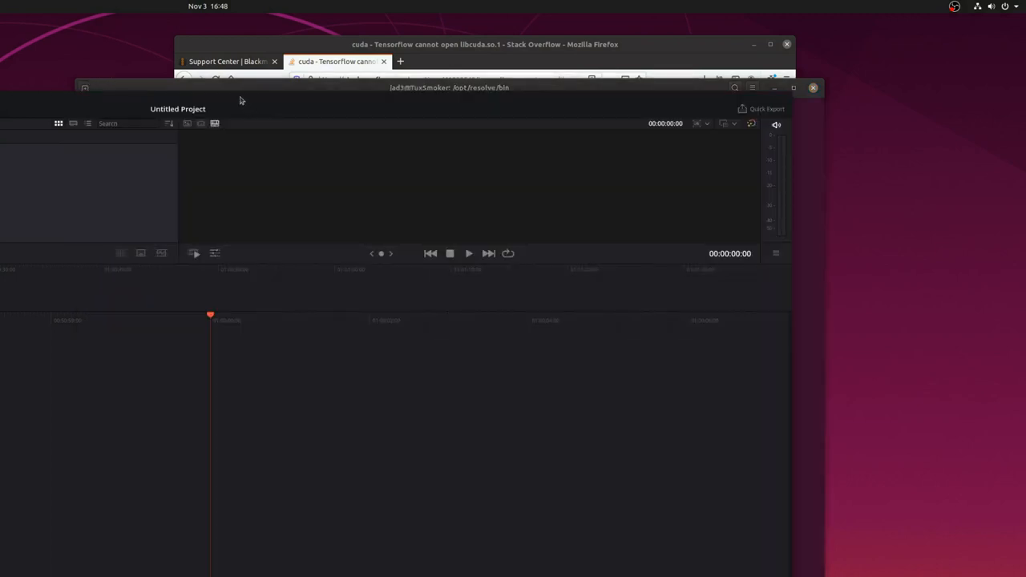